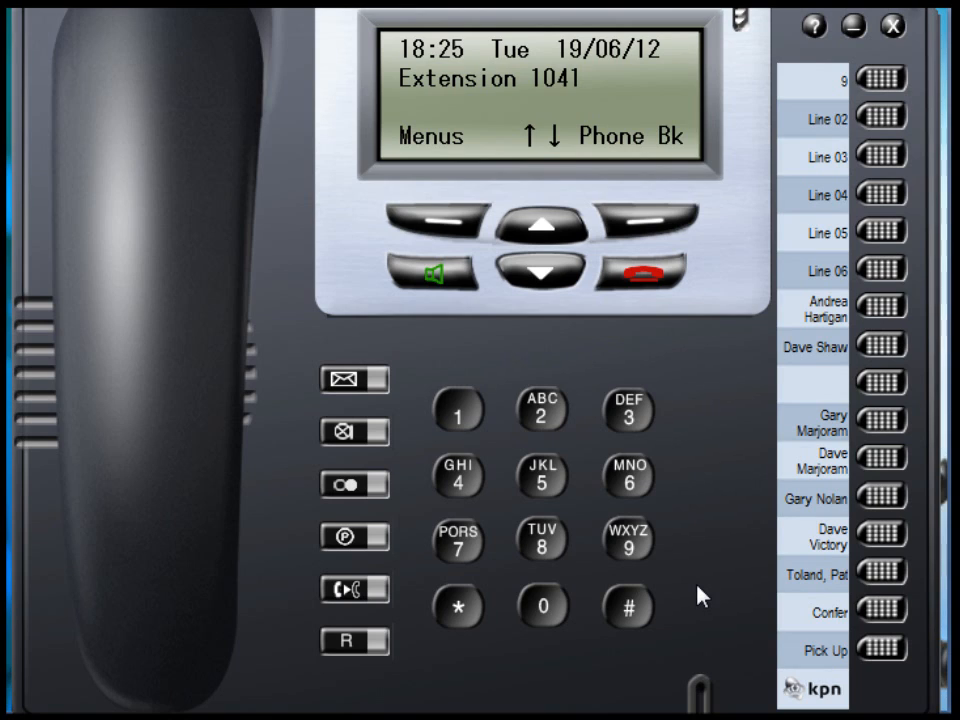
pyautogui.moveTo(703, 568)
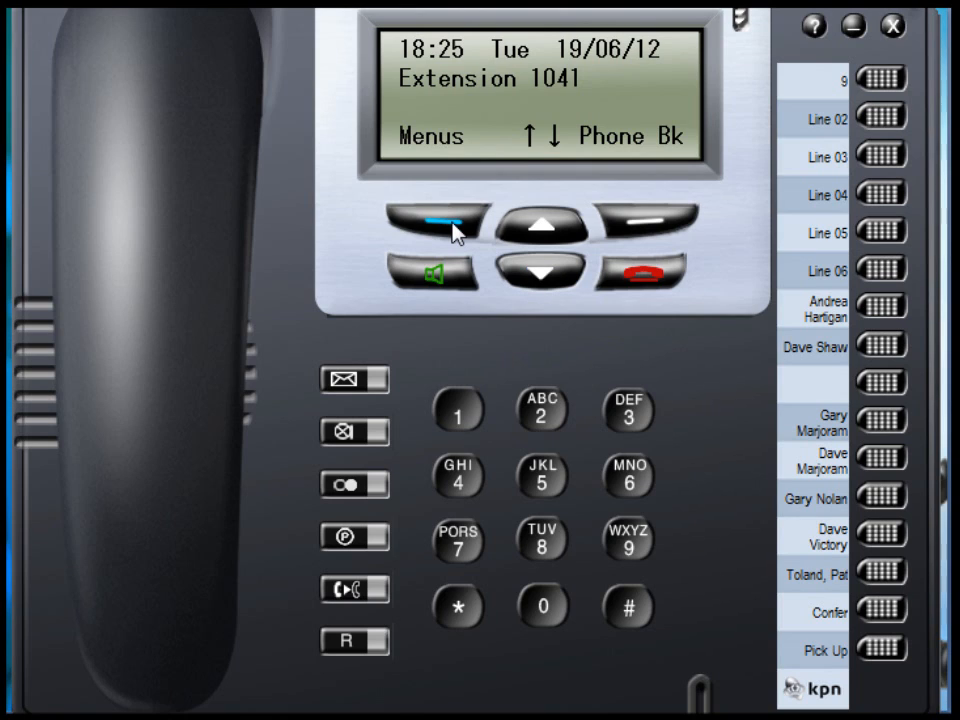
# - Go from the Menus soft key through Phone Settings into Define Function Key
pyautogui.click(437, 220)
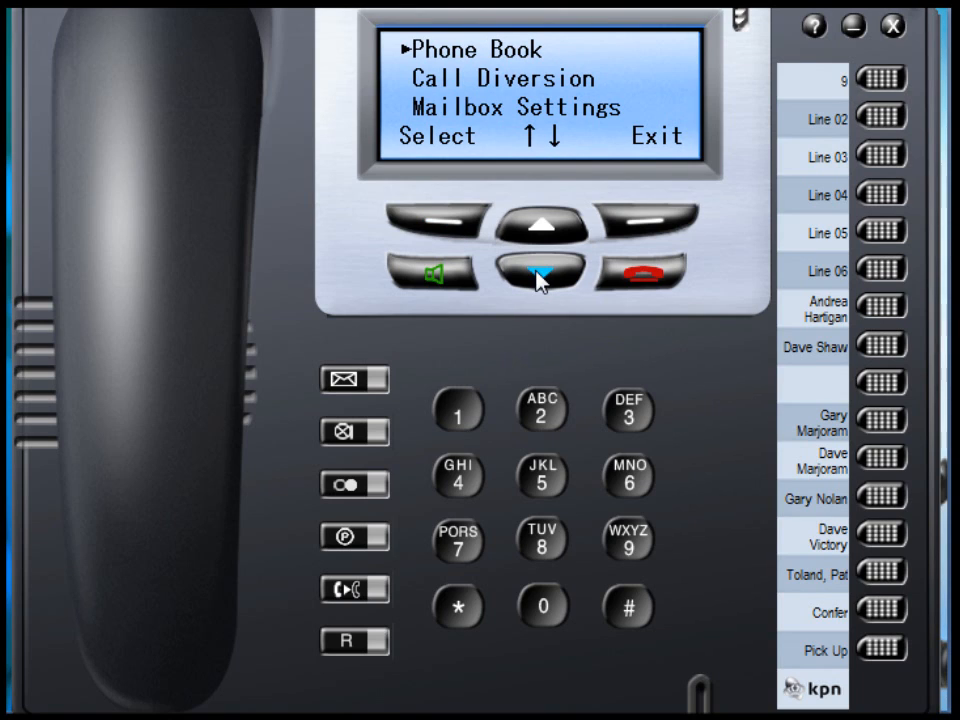
pyautogui.click(538, 268)
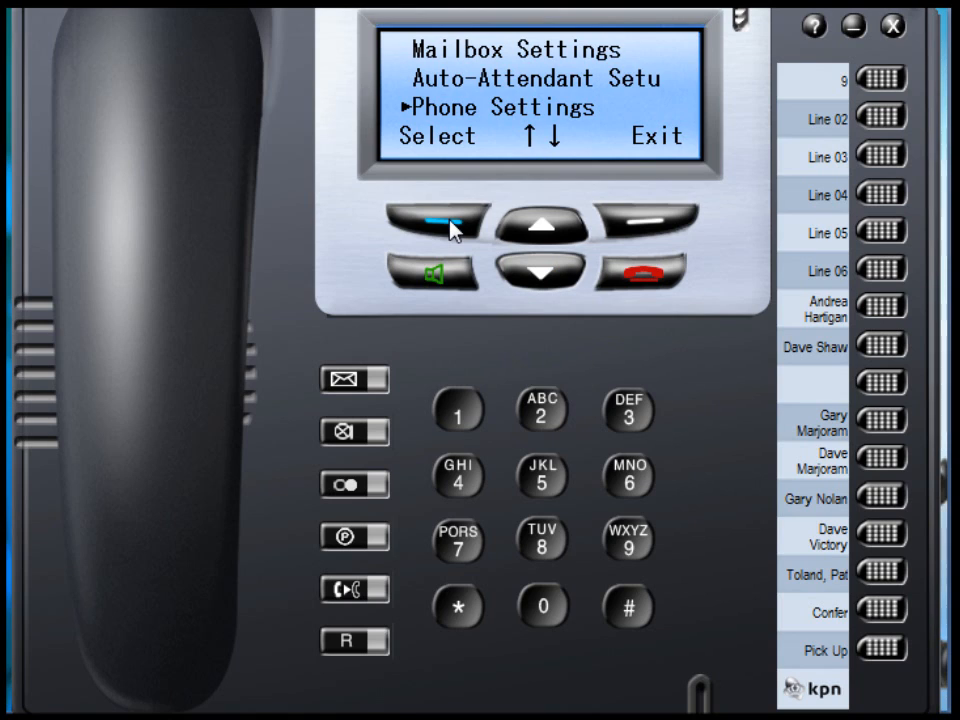
pyautogui.click(440, 222)
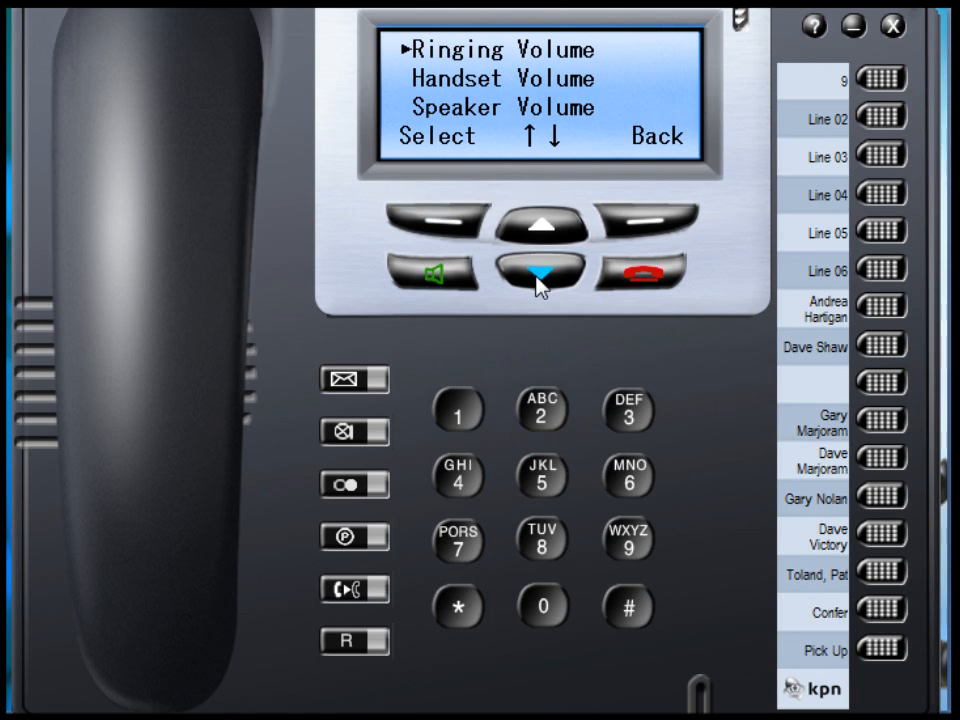
pyautogui.click(538, 272)
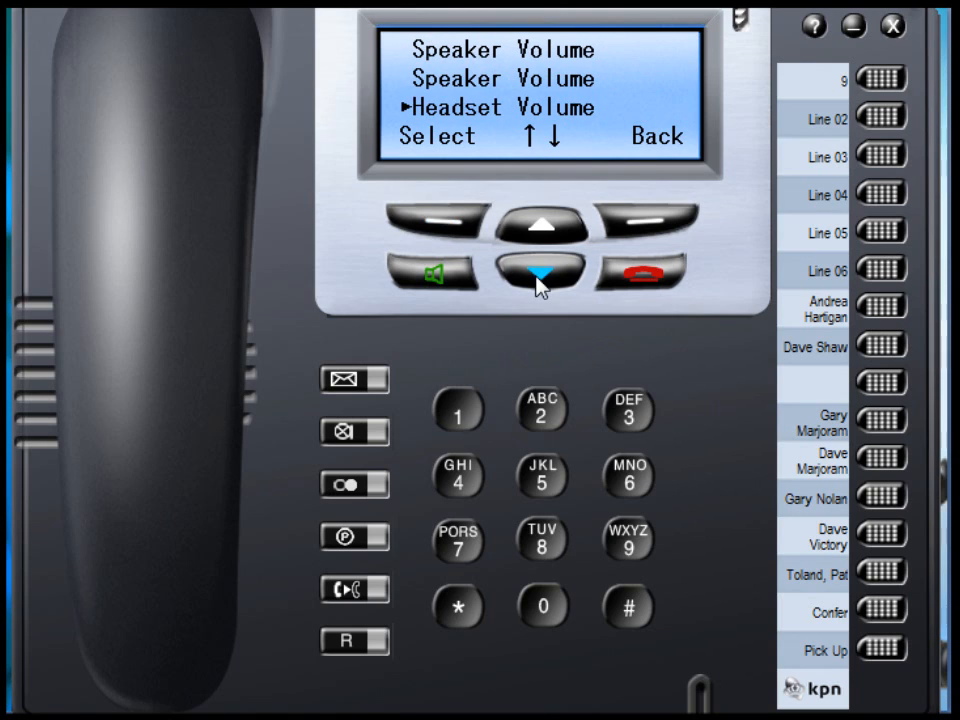
pyautogui.click(538, 270)
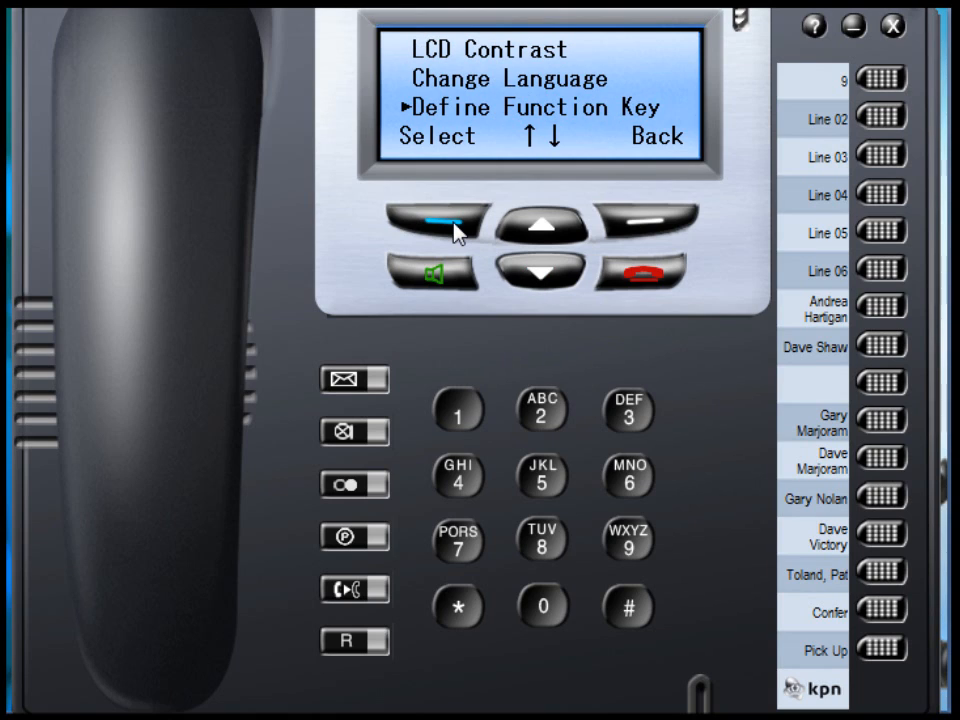
pyautogui.click(428, 220)
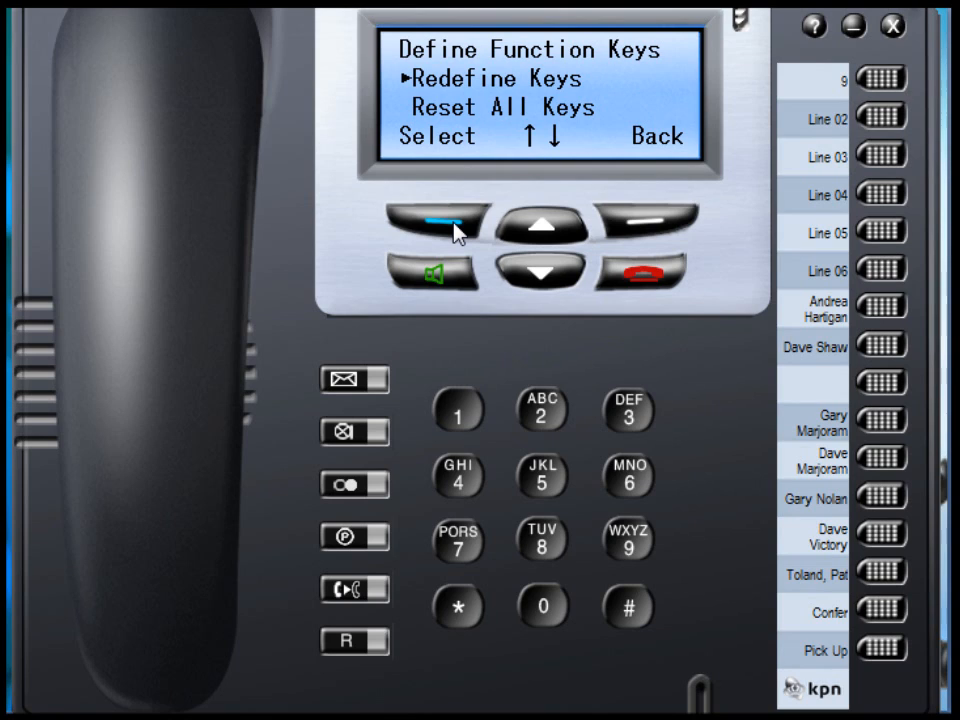
# - Open Redefine Keys and mark function key 09, currently Undefined
pyautogui.click(436, 222)
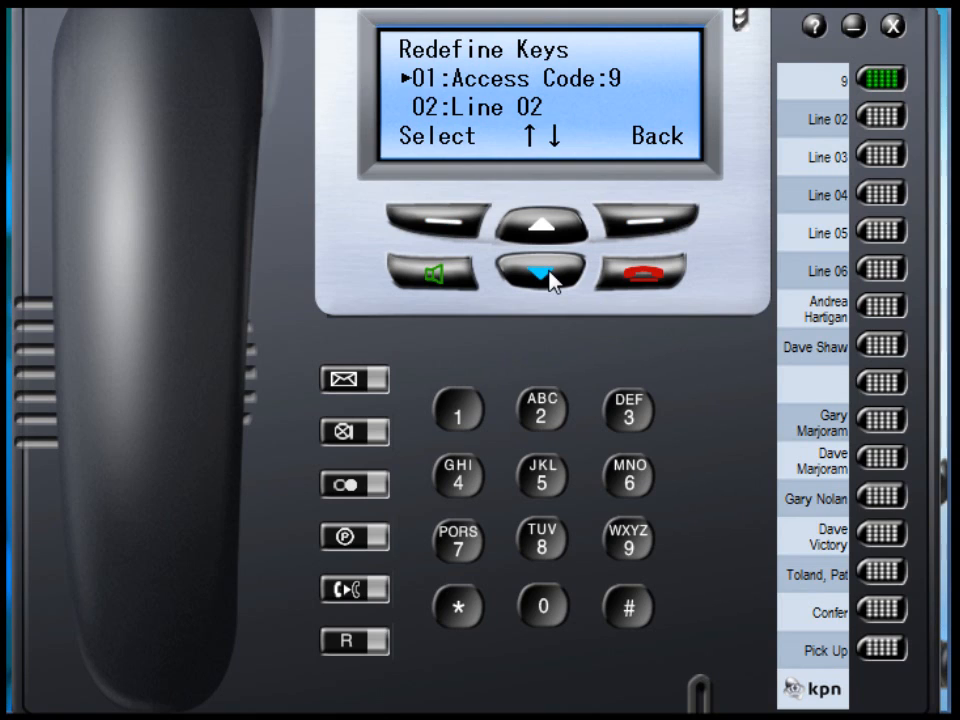
pyautogui.click(537, 268)
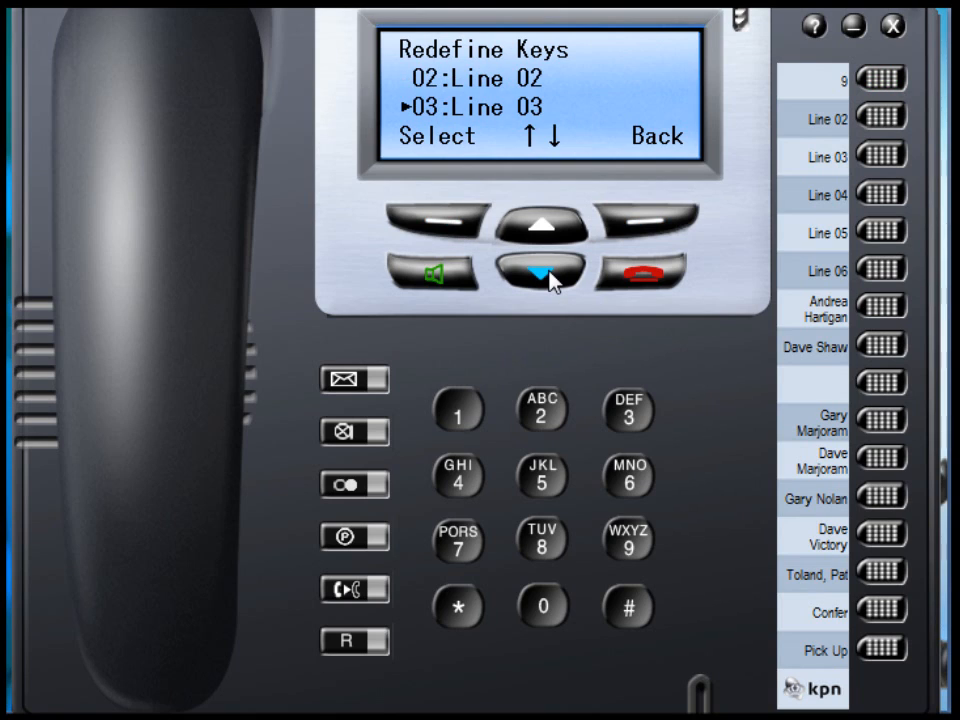
pyautogui.click(539, 271)
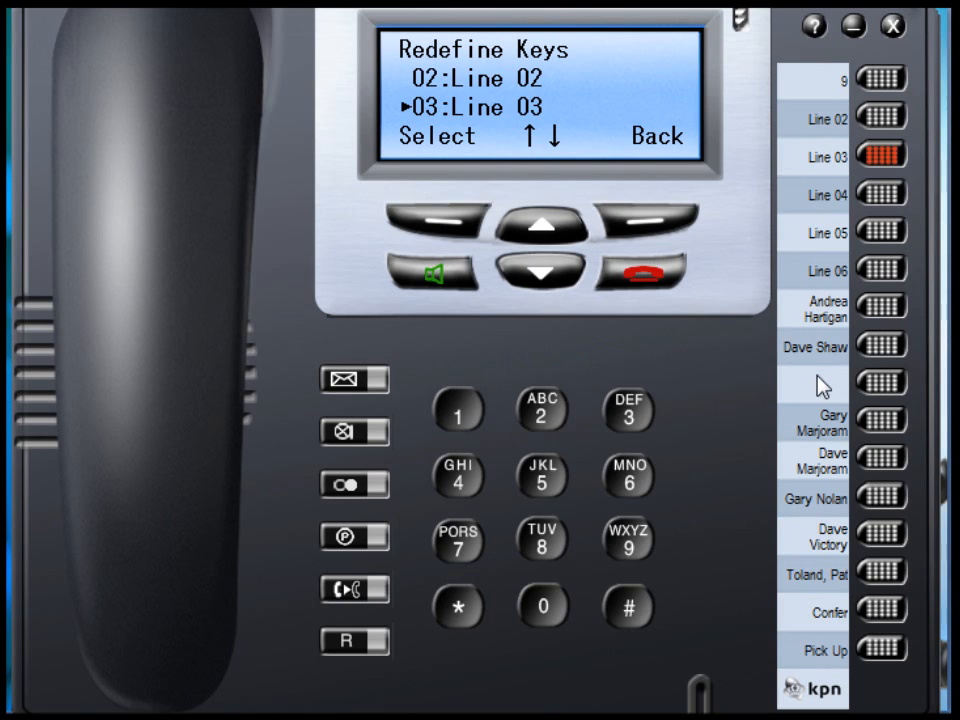
pyautogui.click(880, 385)
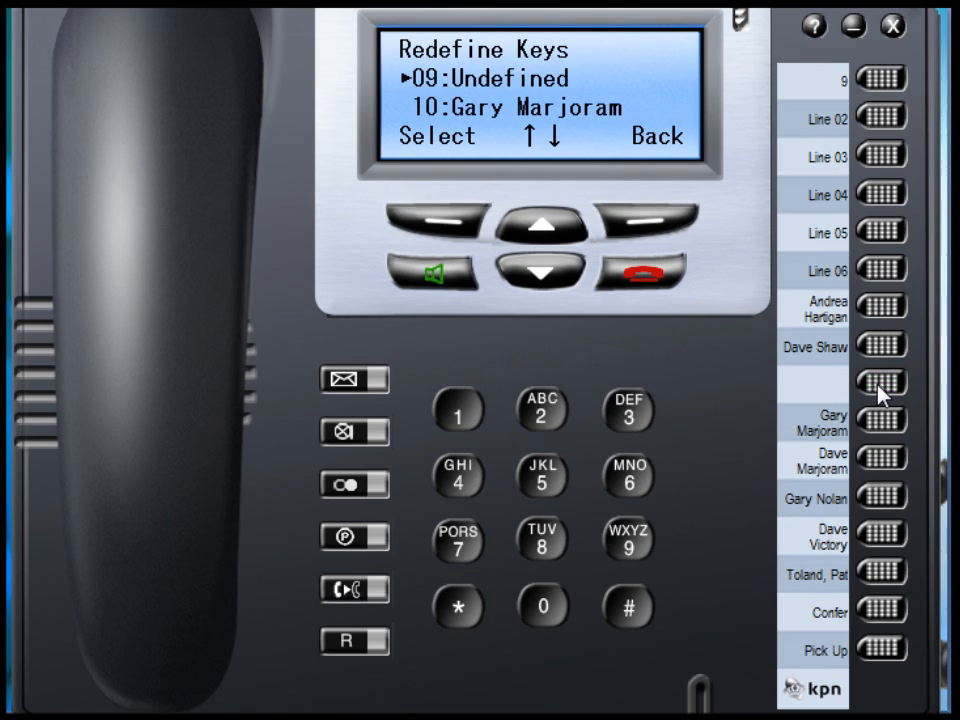
pyautogui.moveTo(879, 398)
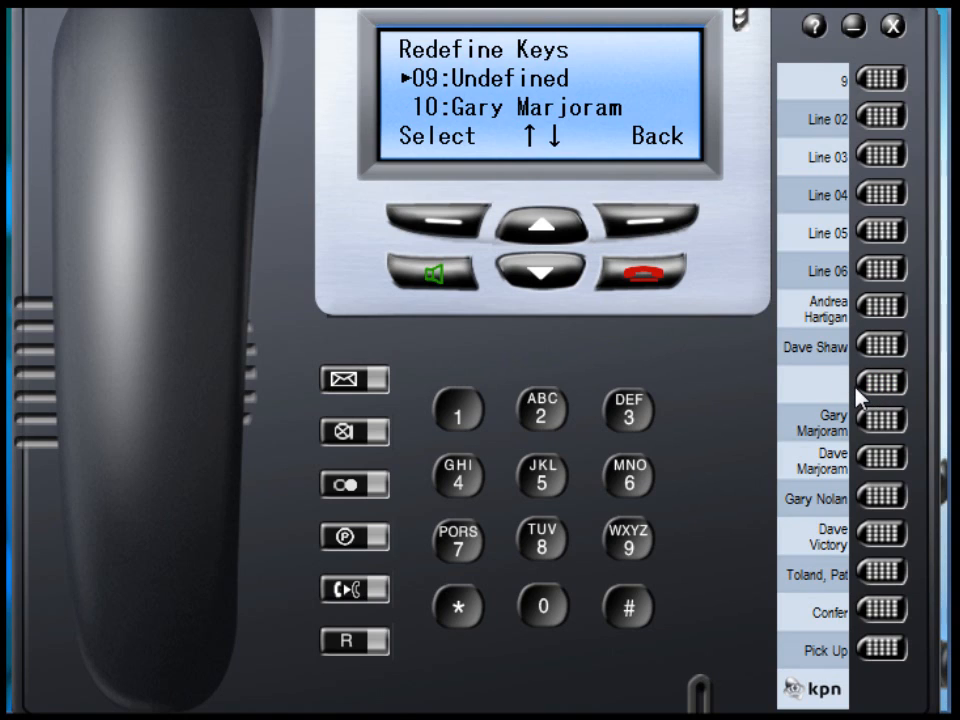
pyautogui.click(878, 382)
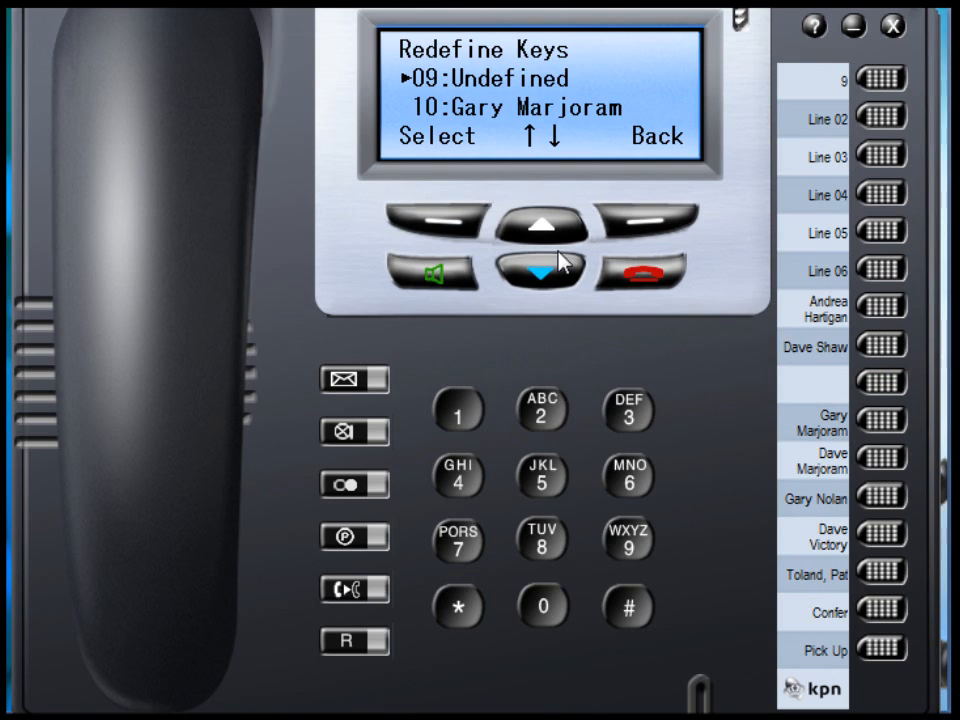
pyautogui.click(539, 273)
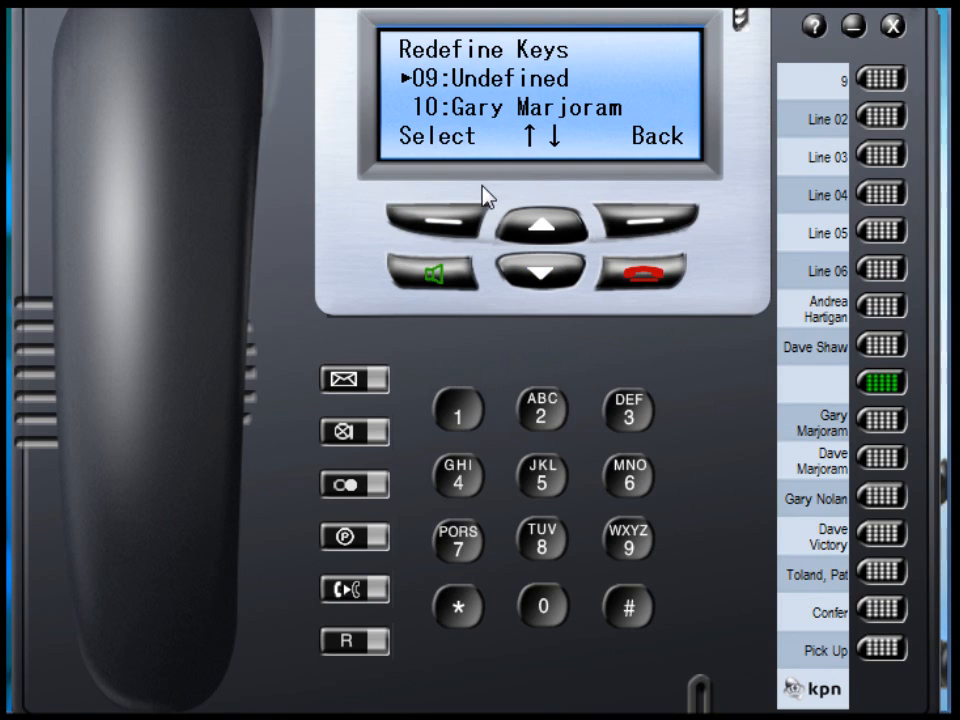
pyautogui.click(541, 224)
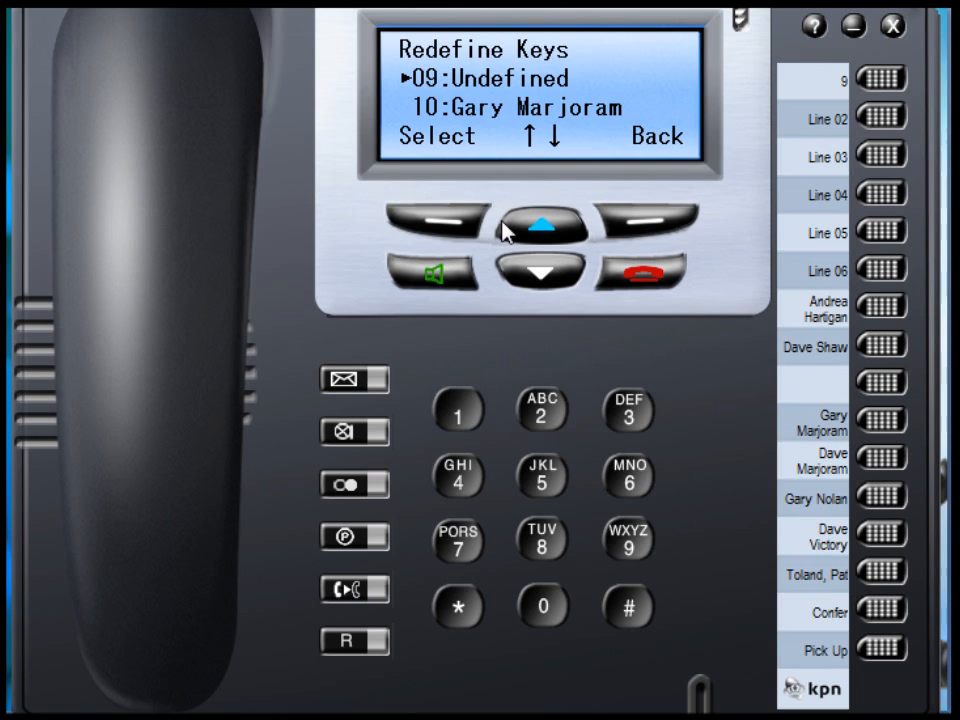
pyautogui.click(438, 218)
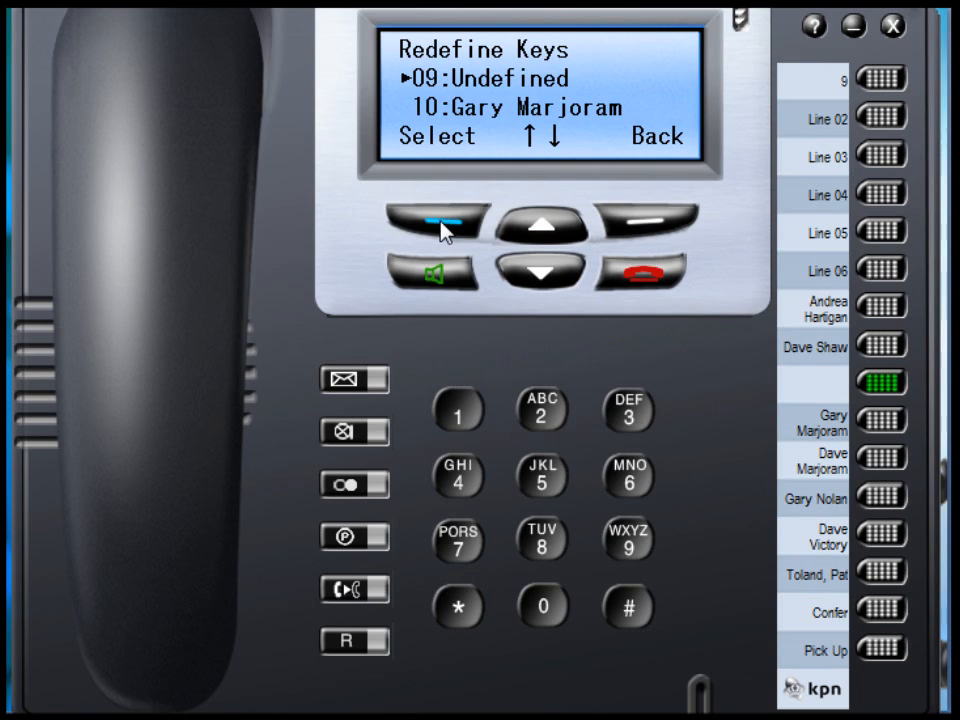
# - Select key 09 and scroll its assignable functions down to Place Call on Hold
pyautogui.click(438, 221)
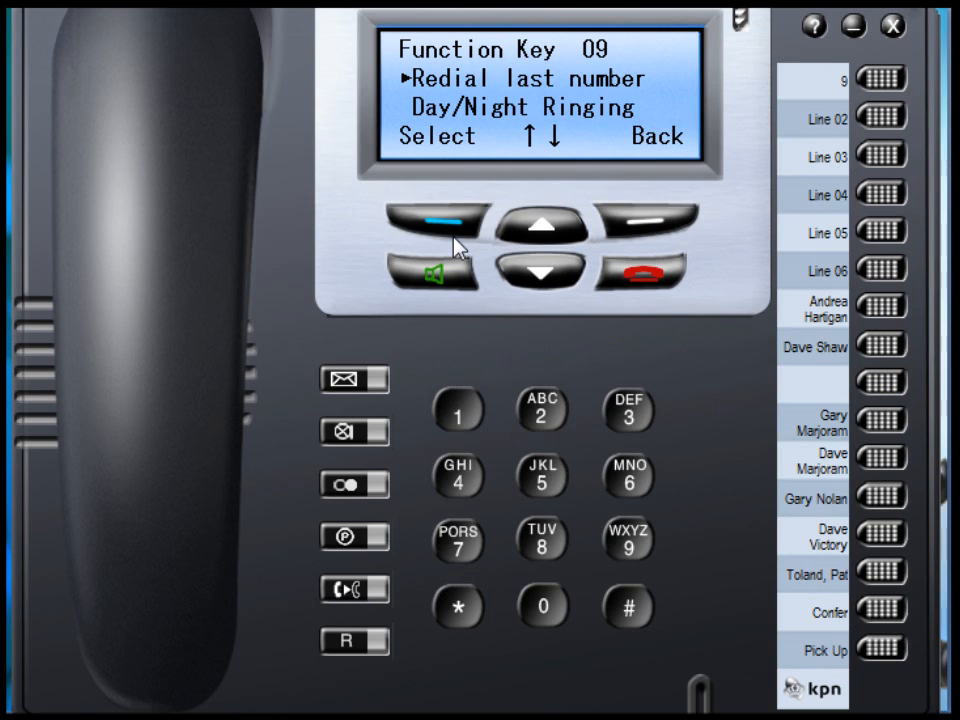
pyautogui.click(537, 267)
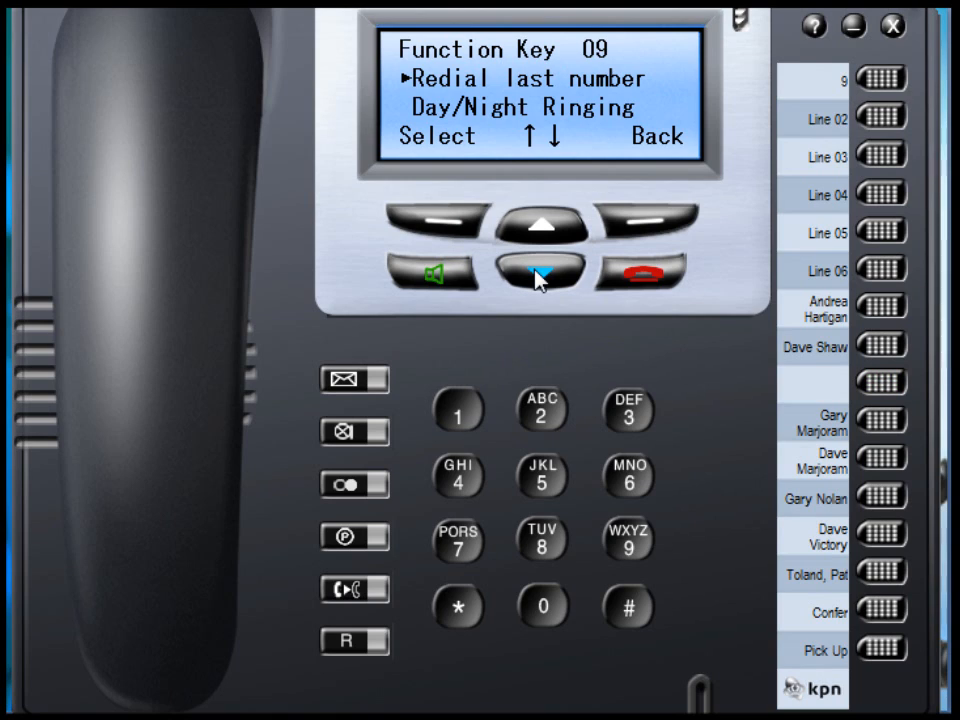
pyautogui.click(542, 268)
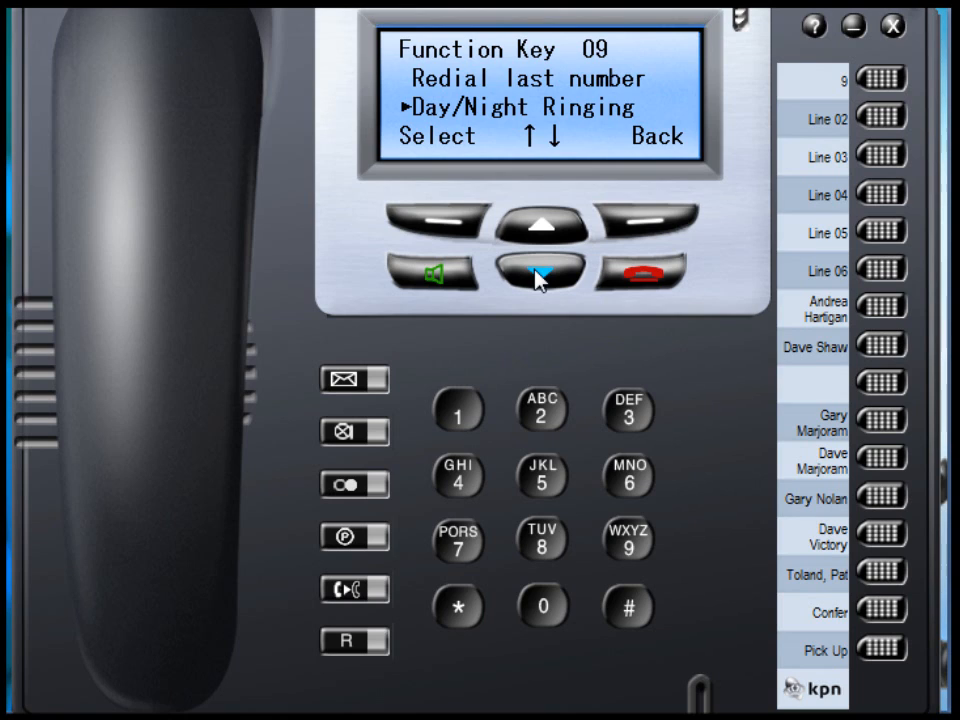
pyautogui.click(541, 268)
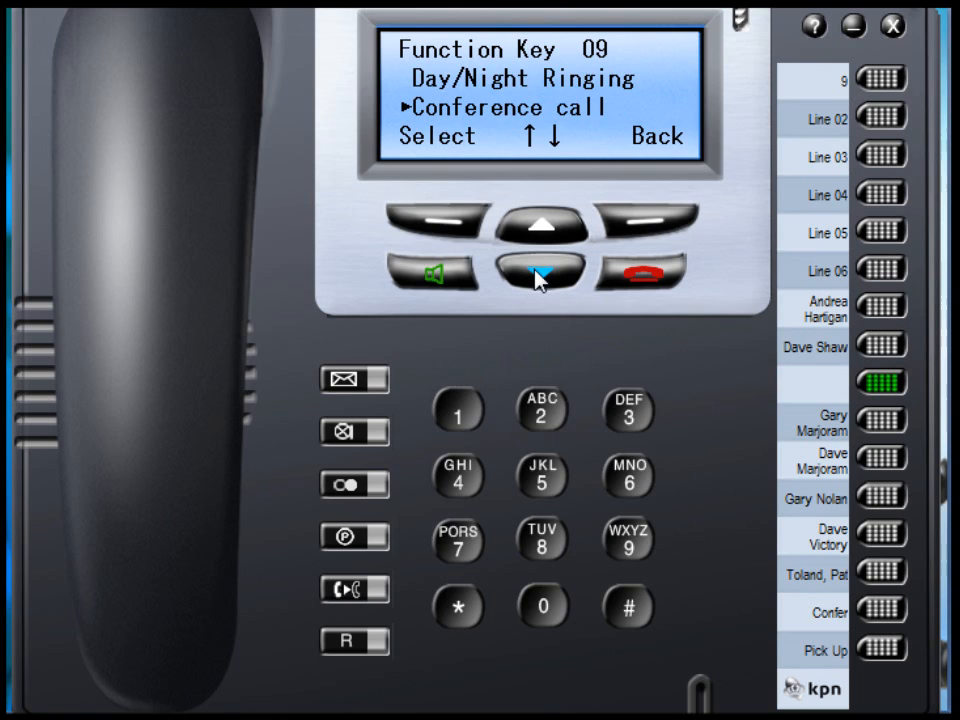
pyautogui.click(538, 268)
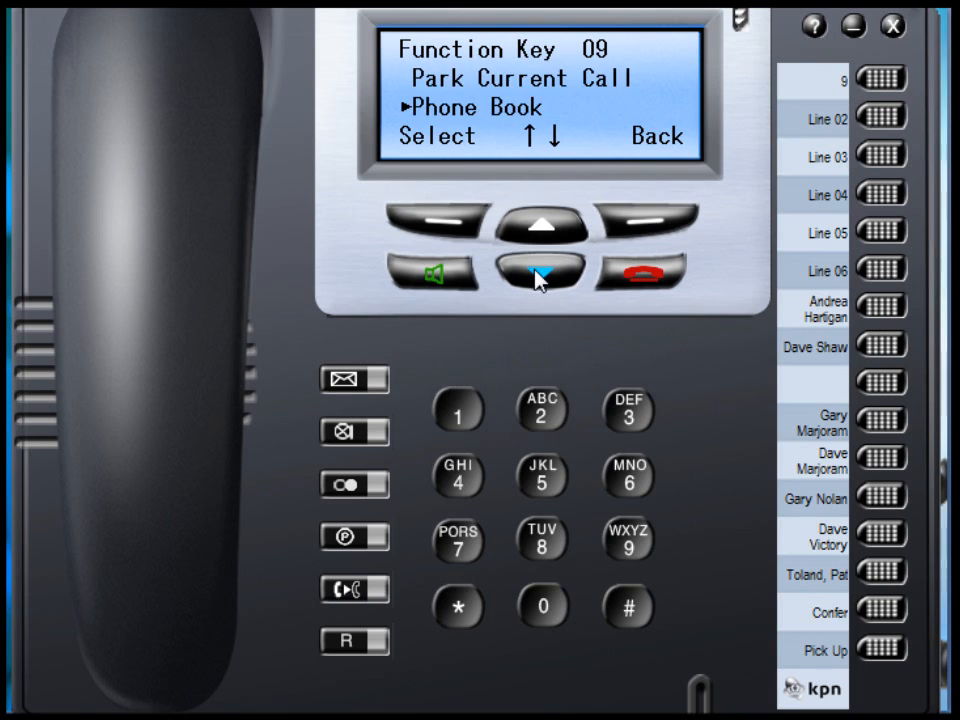
pyautogui.click(542, 267)
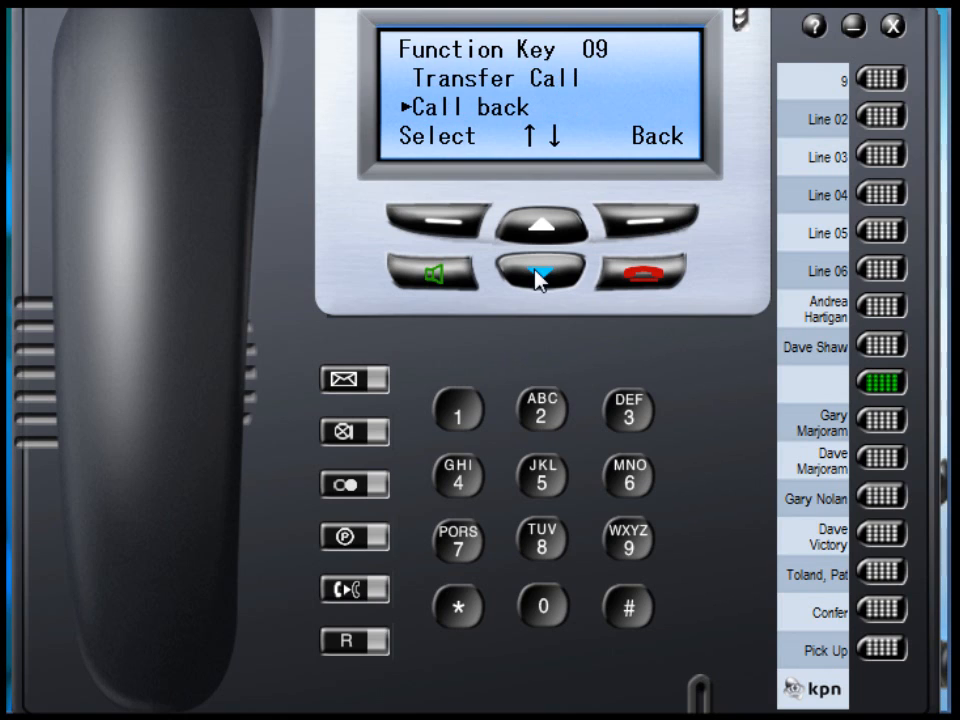
pyautogui.click(537, 270)
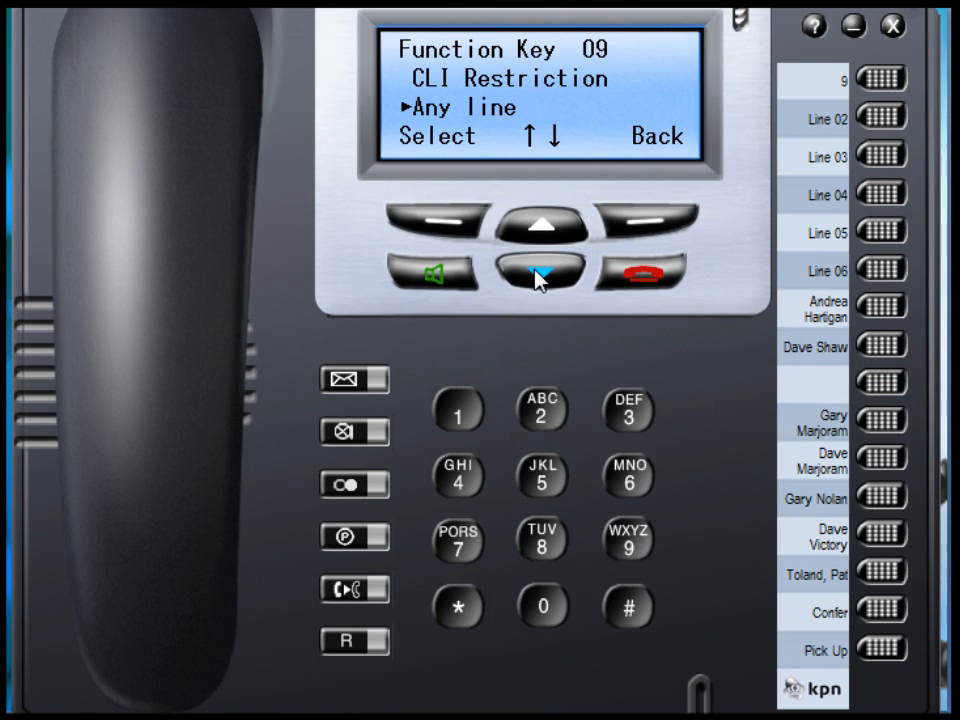
pyautogui.click(541, 268)
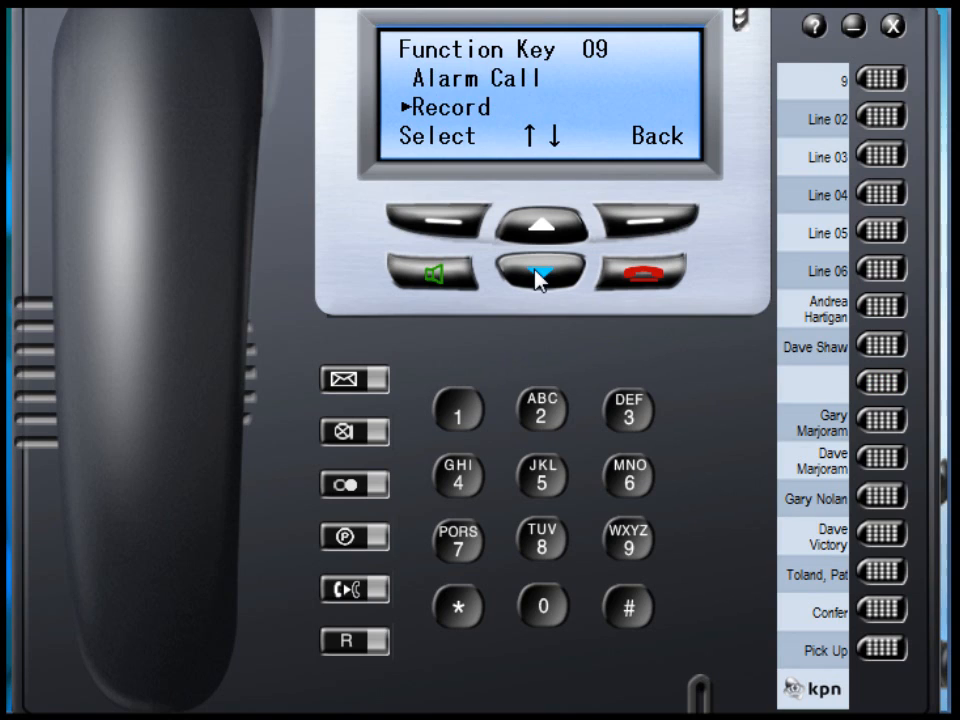
pyautogui.click(538, 270)
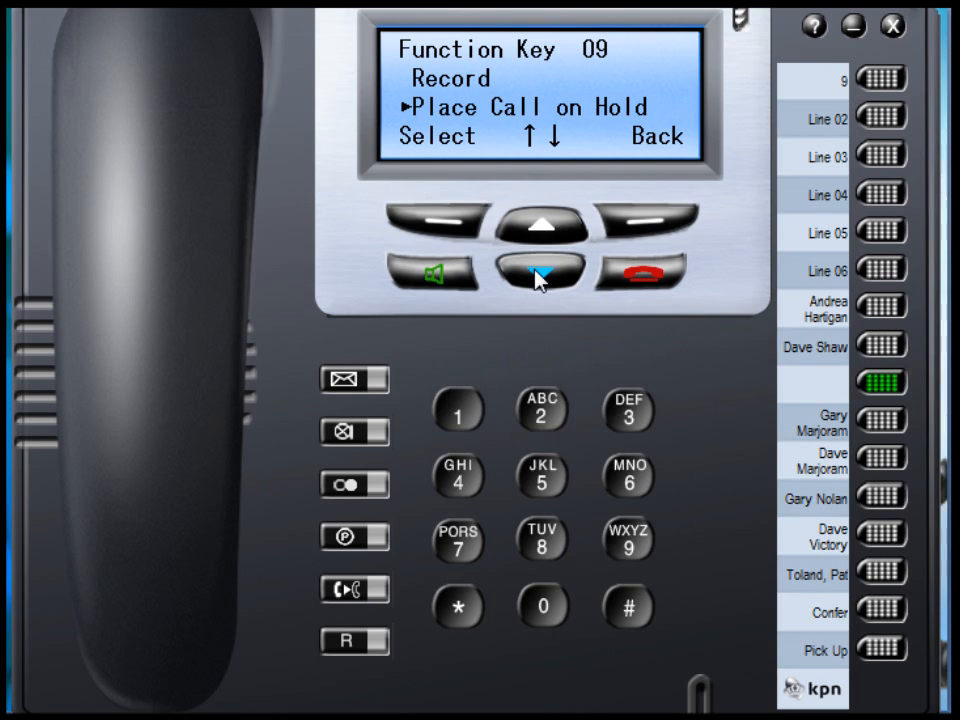
# - Scroll key 09's options from Messaging down to Activate, reaching the colleague Extension Key list
pyautogui.click(540, 268)
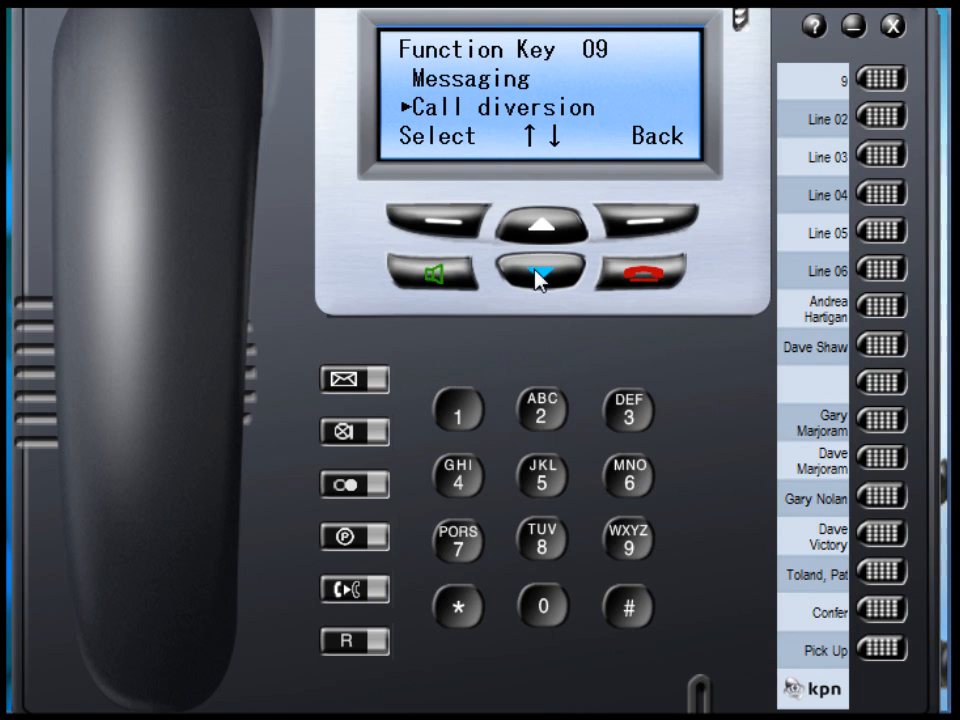
pyautogui.click(541, 268)
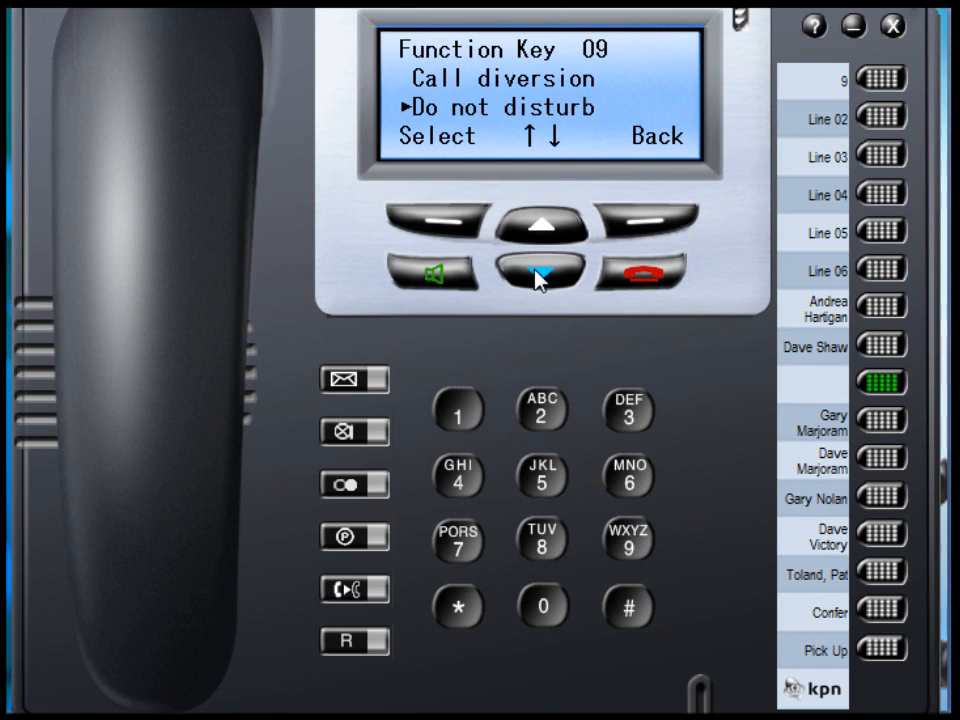
pyautogui.click(543, 267)
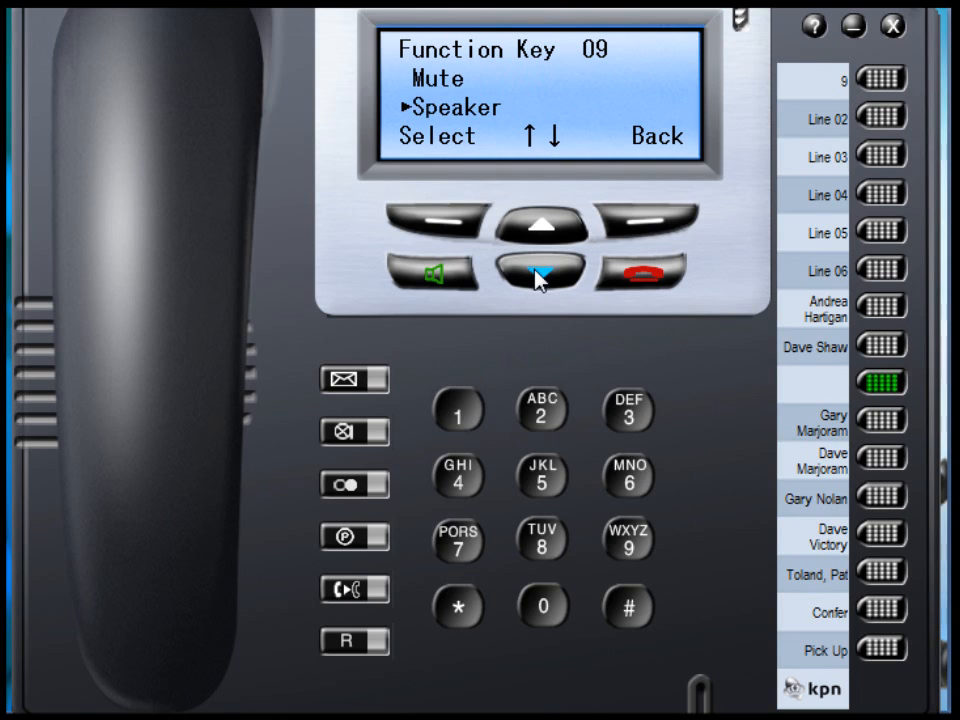
pyautogui.click(542, 268)
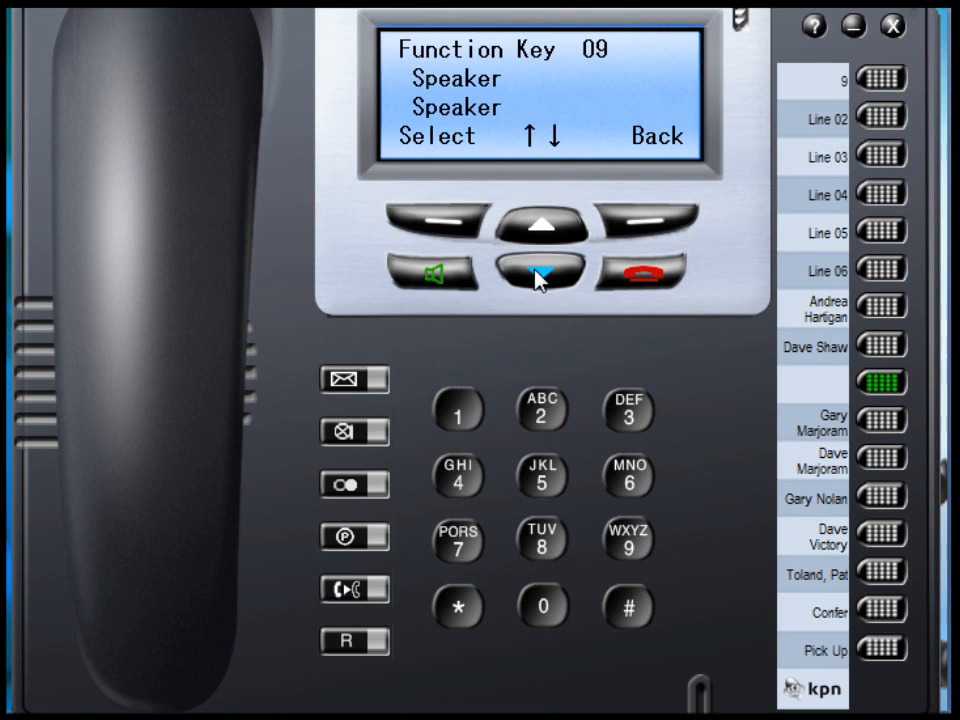
pyautogui.click(540, 275)
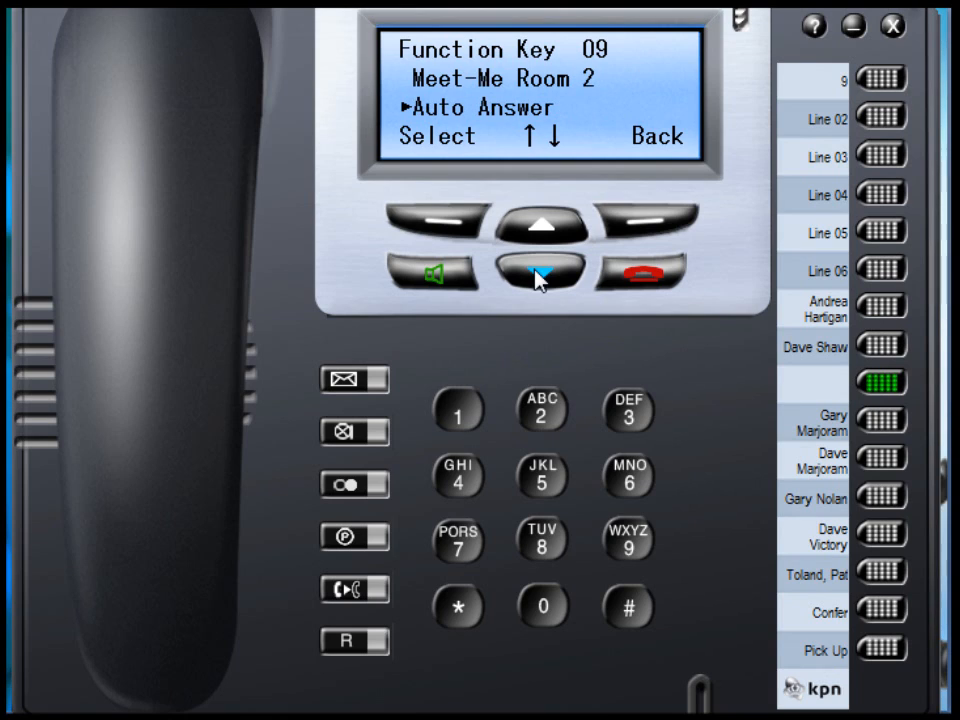
pyautogui.click(538, 268)
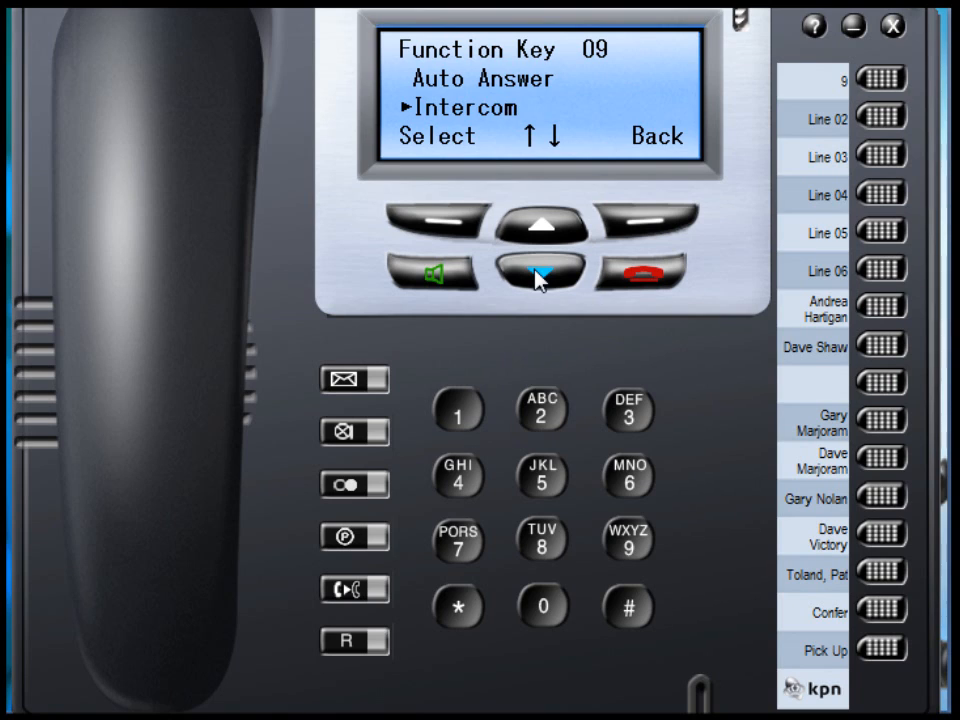
pyautogui.click(538, 268)
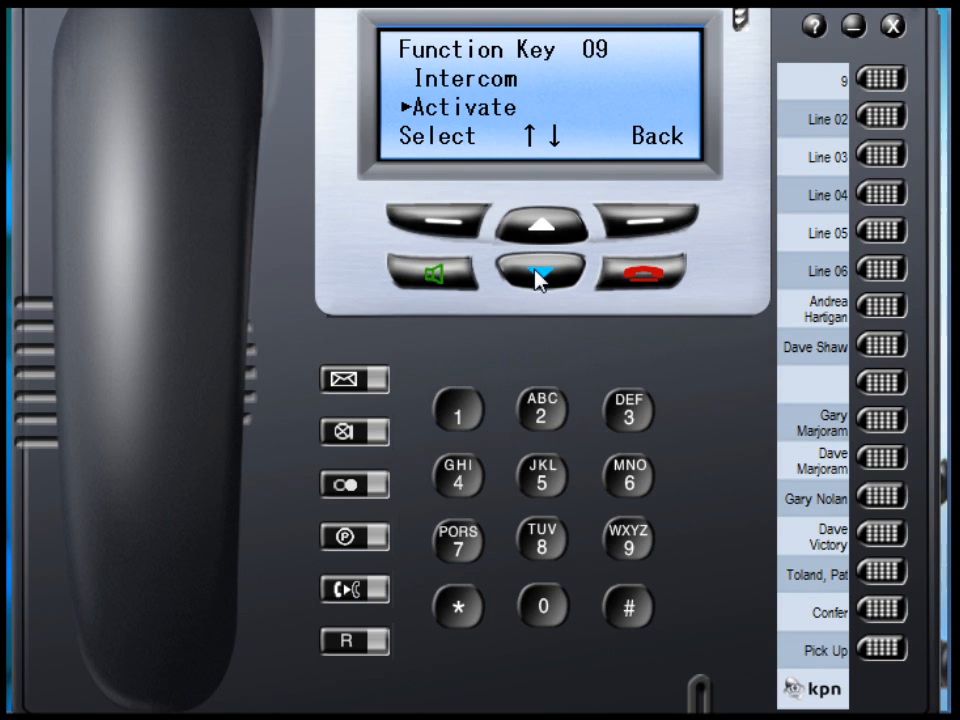
pyautogui.click(881, 382)
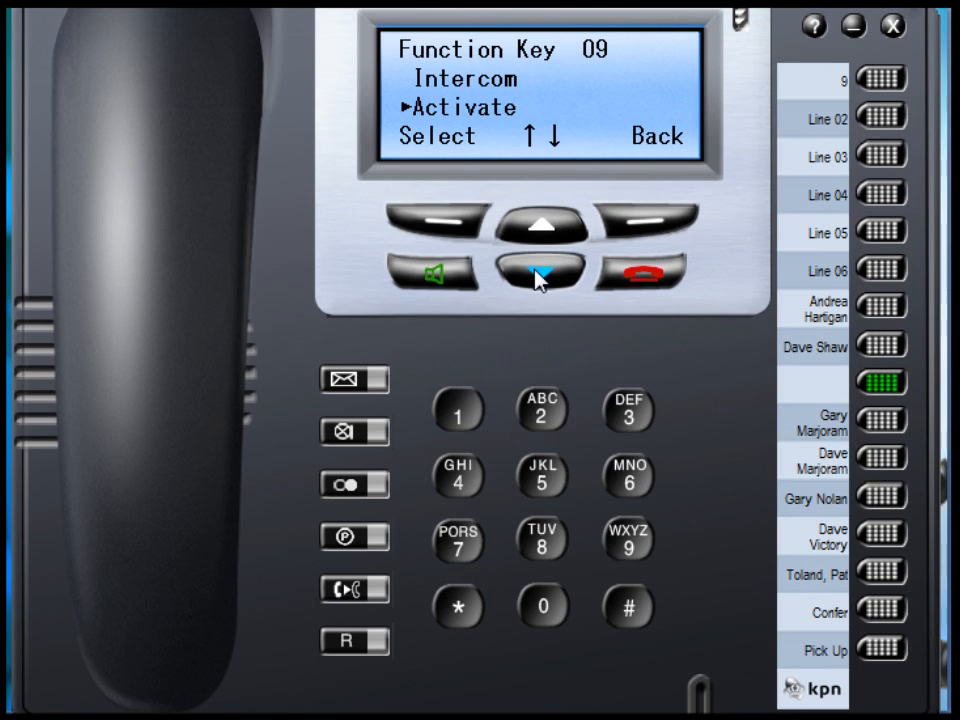
pyautogui.click(538, 270)
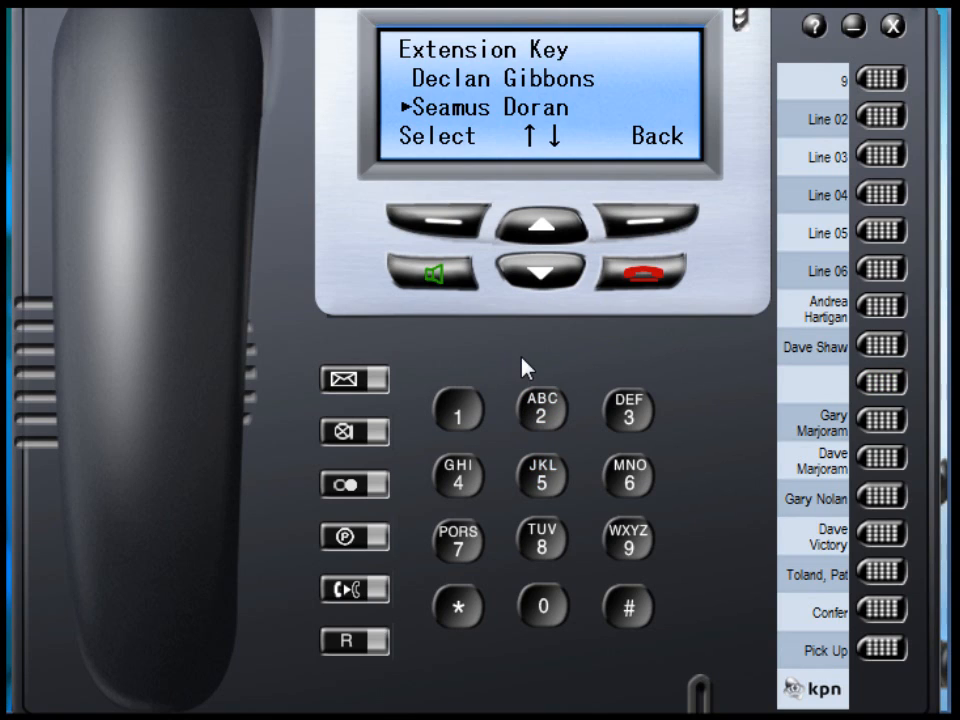
pyautogui.click(538, 272)
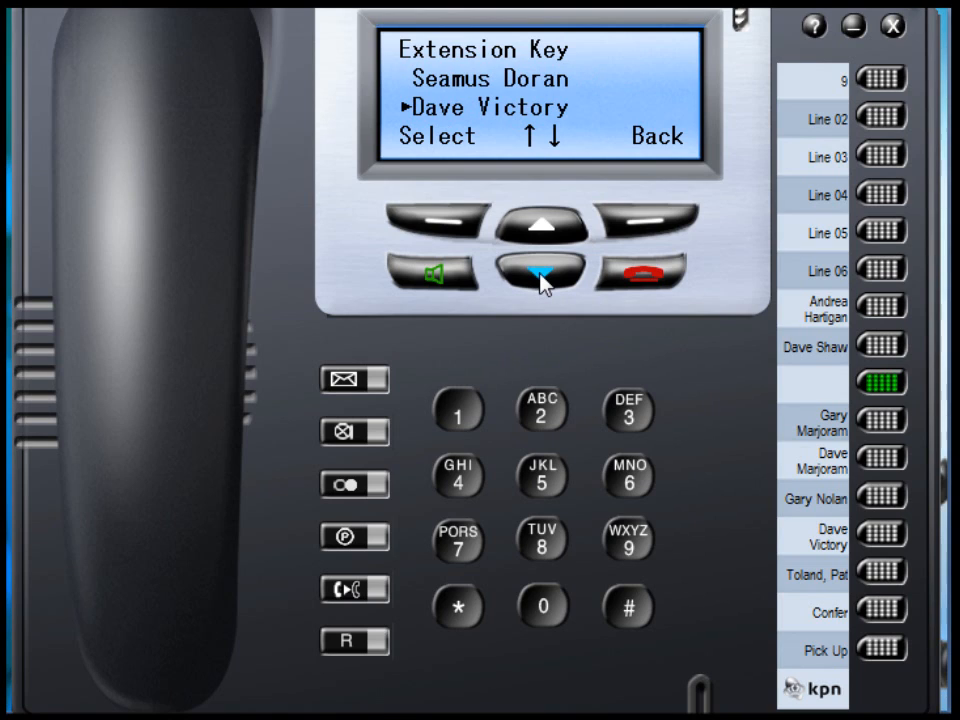
pyautogui.click(537, 268)
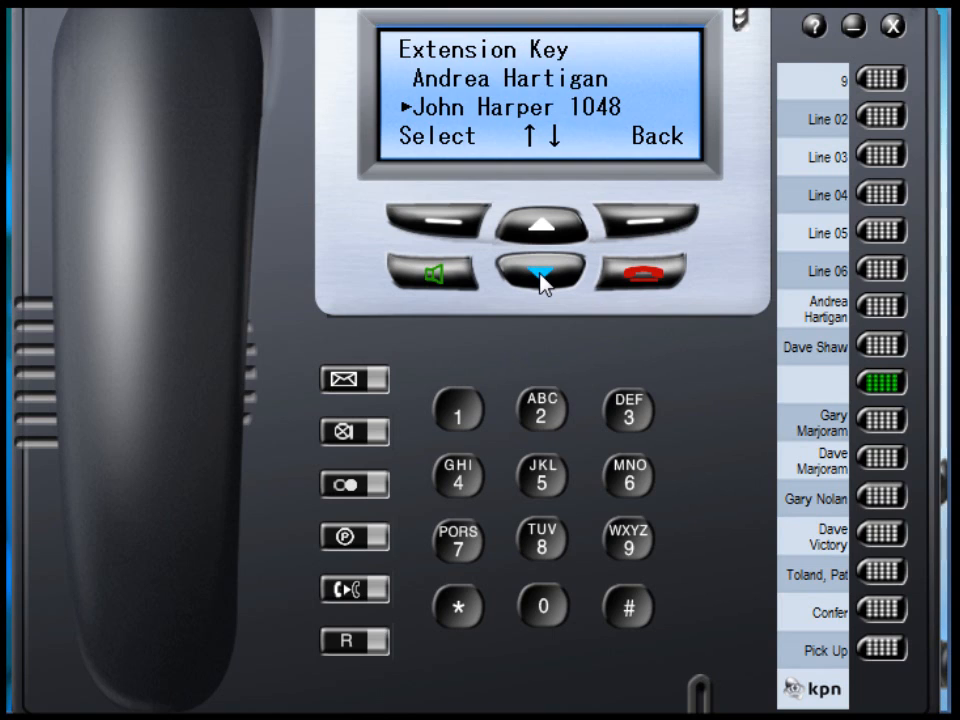
pyautogui.click(540, 267)
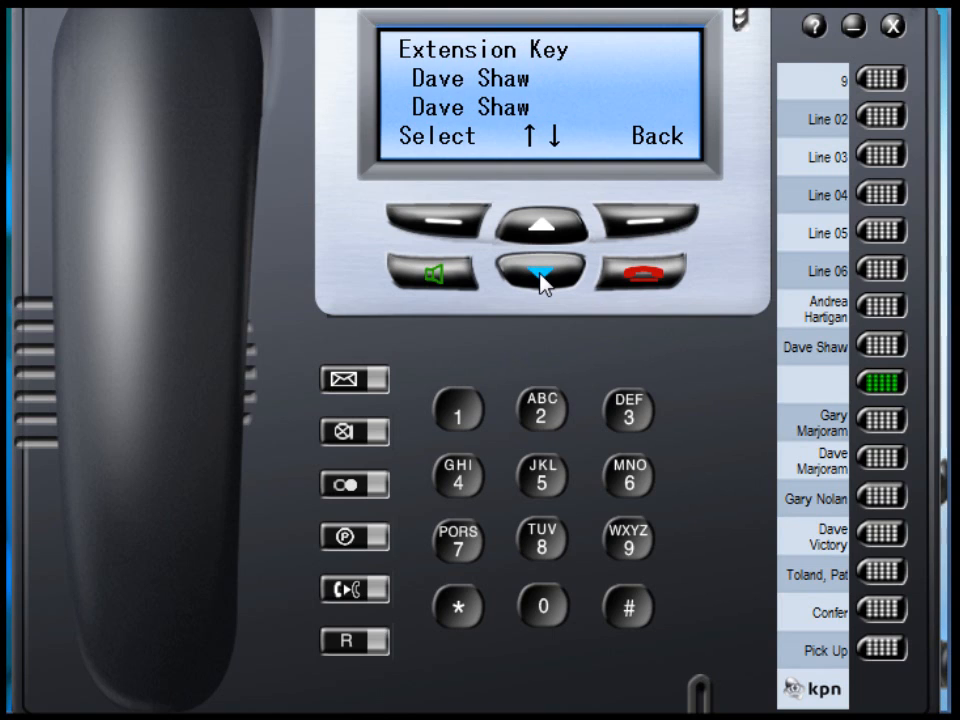
pyautogui.click(538, 268)
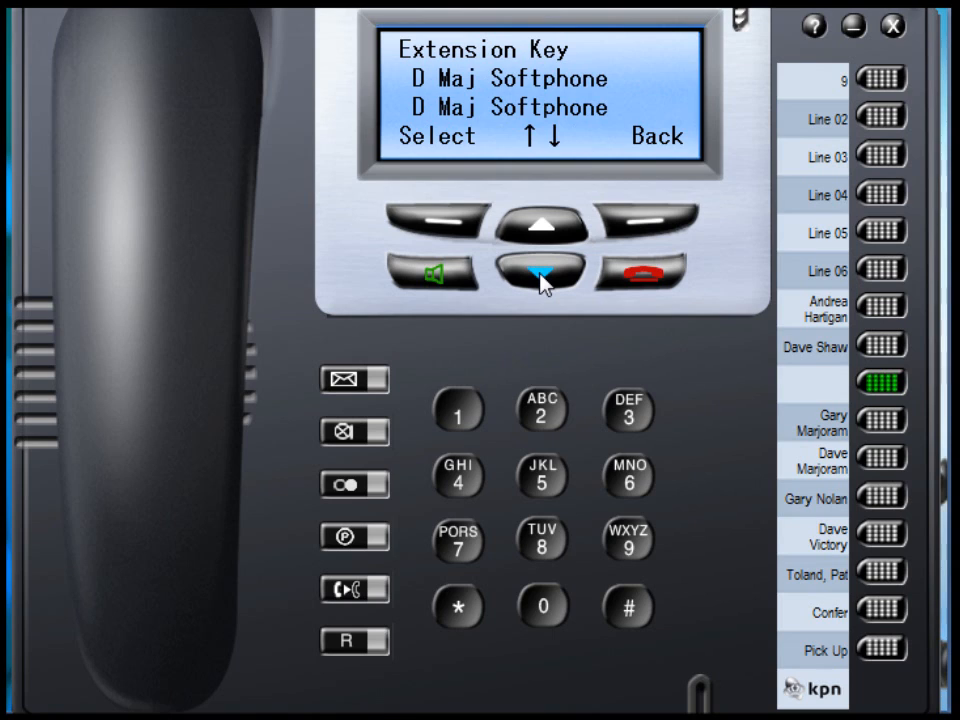
pyautogui.click(540, 266)
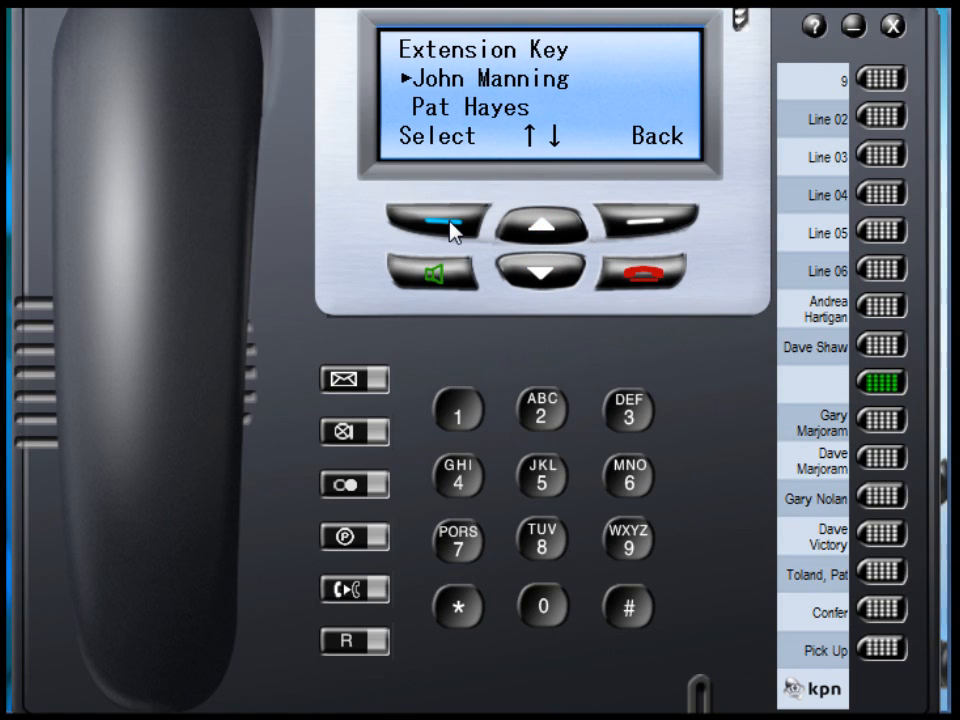
pyautogui.click(432, 222)
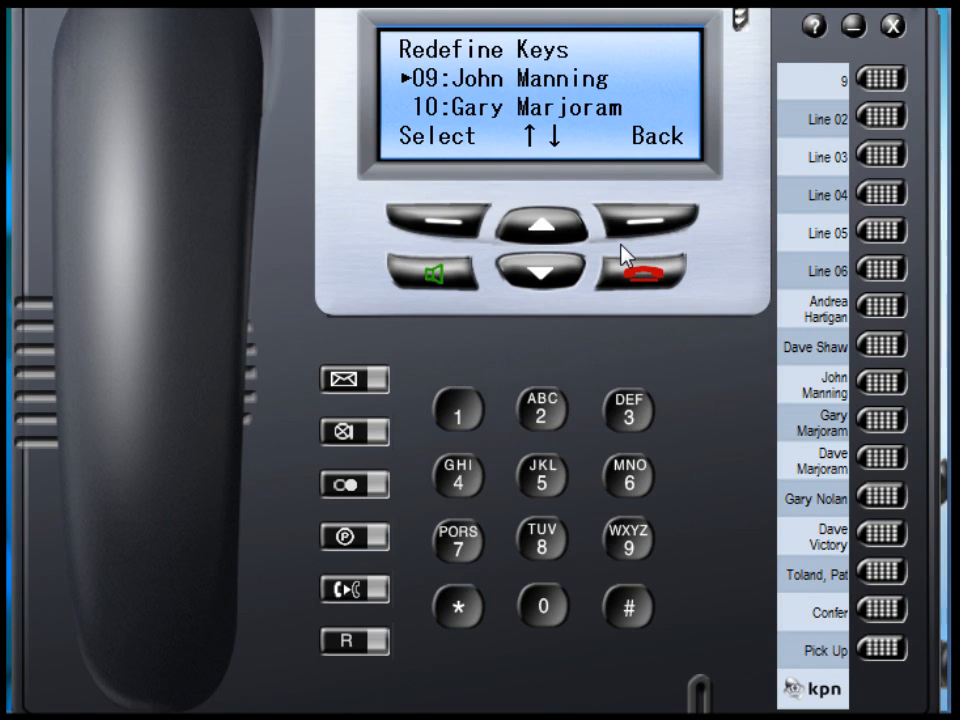
pyautogui.click(645, 221)
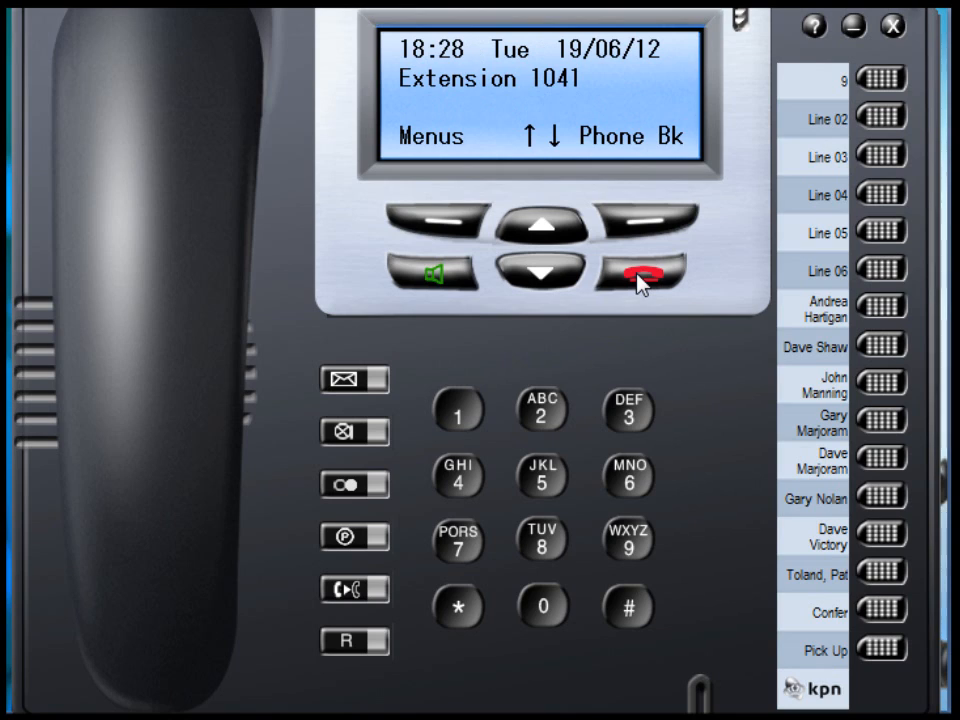
pyautogui.click(640, 272)
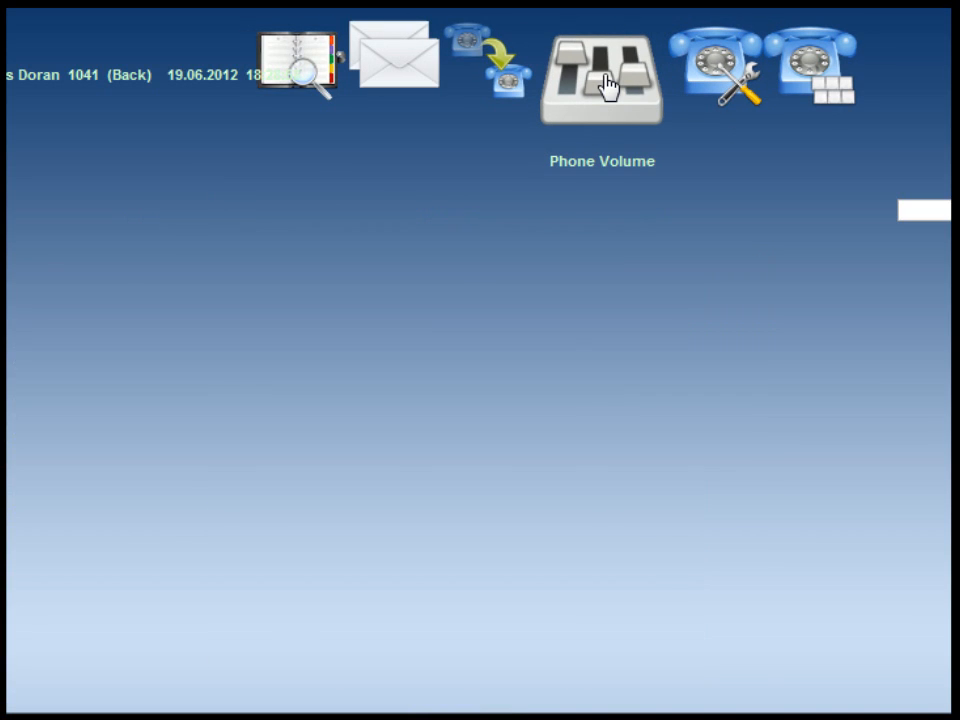
# - In Phone Volume, raise the headset to 65% and the speaker to 45%
pyautogui.click(601, 75)
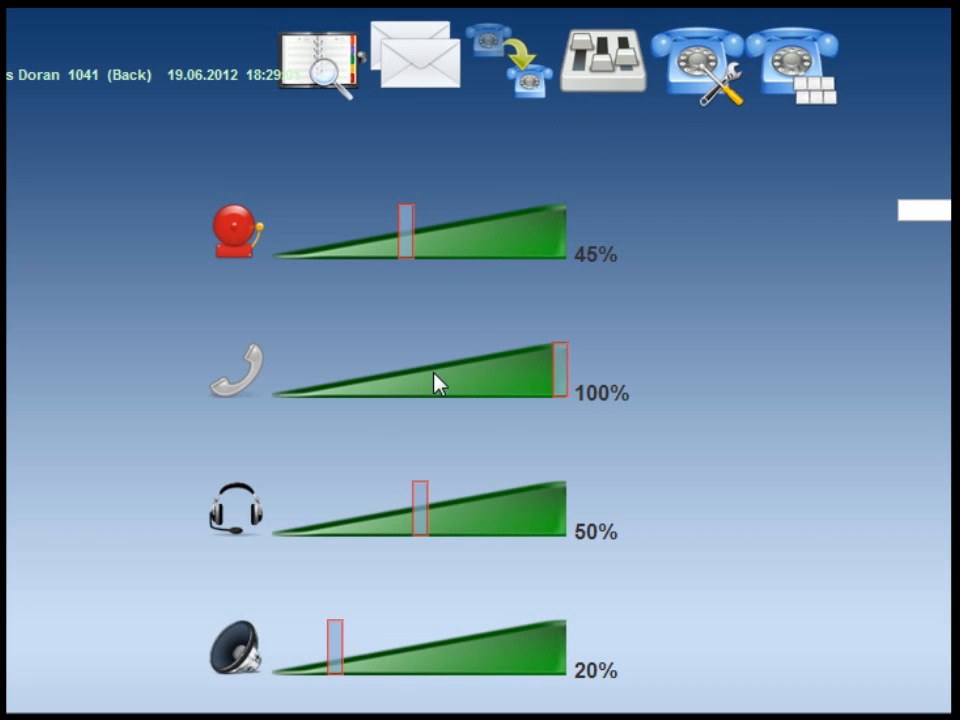
pyautogui.moveTo(418, 513); pyautogui.dragTo(433, 513)
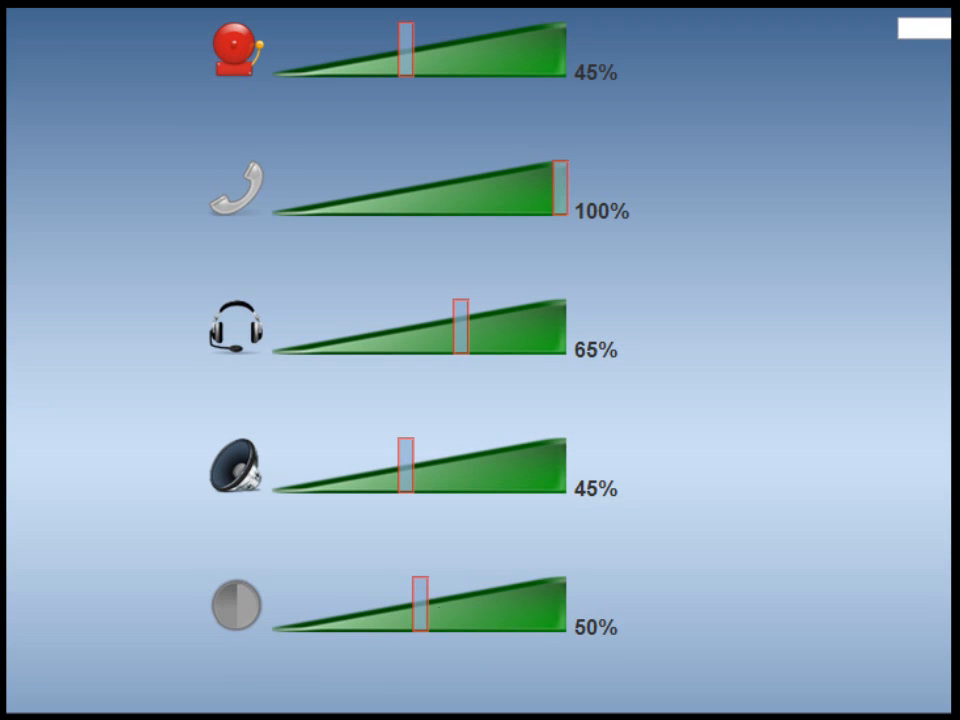
pyautogui.moveTo(425, 615)
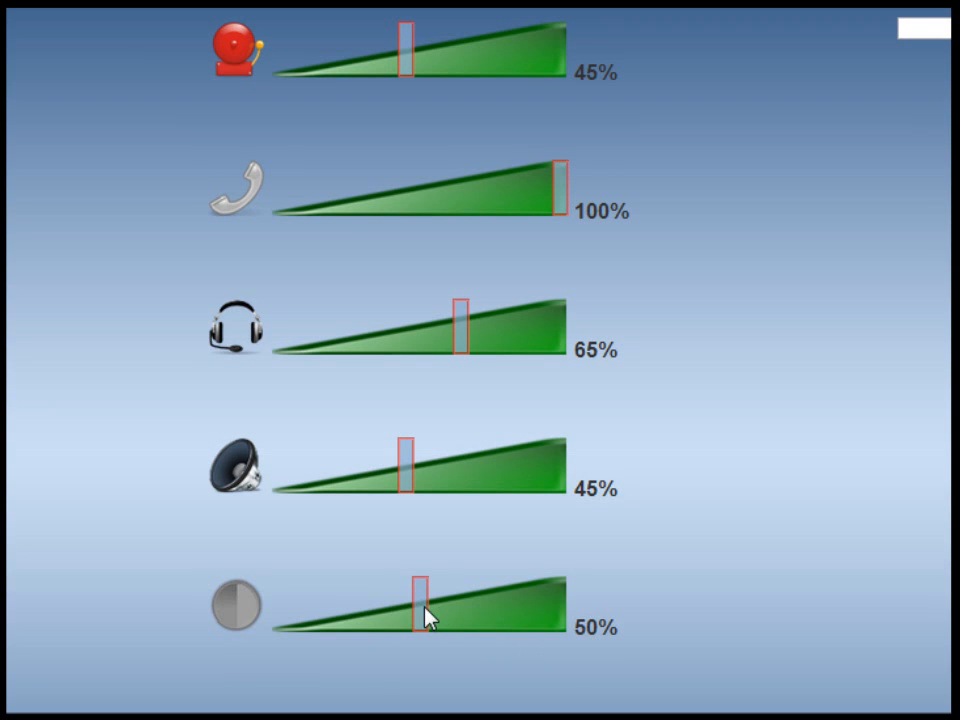
pyautogui.moveTo(423, 614); pyautogui.dragTo(447, 614)
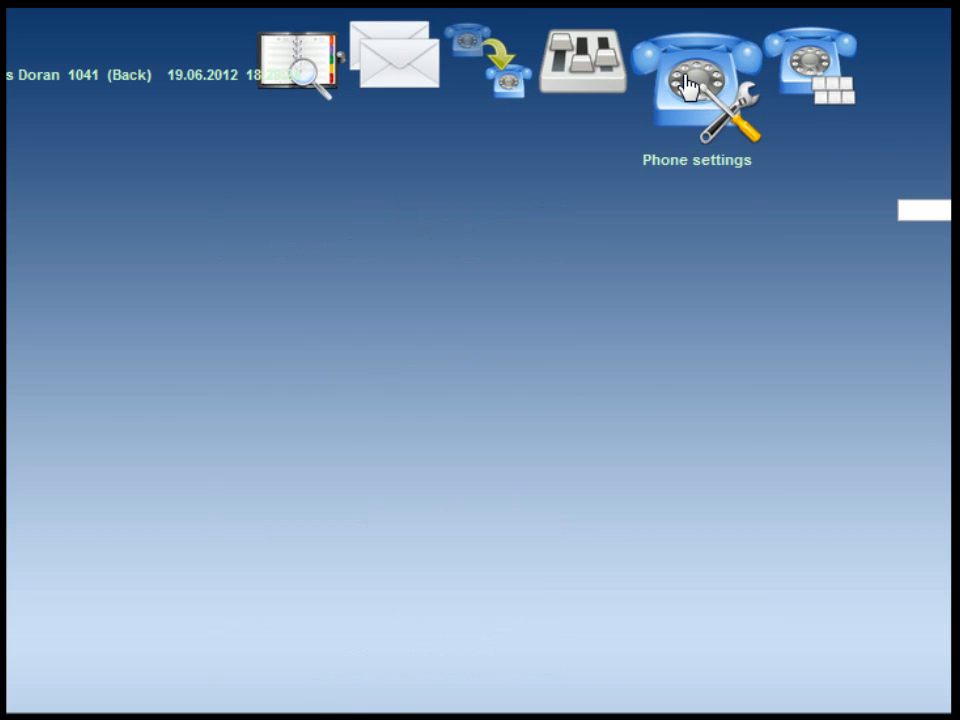
# - On the Phone settings page, switch Do Not Disturb on, then back off
pyautogui.click(696, 80)
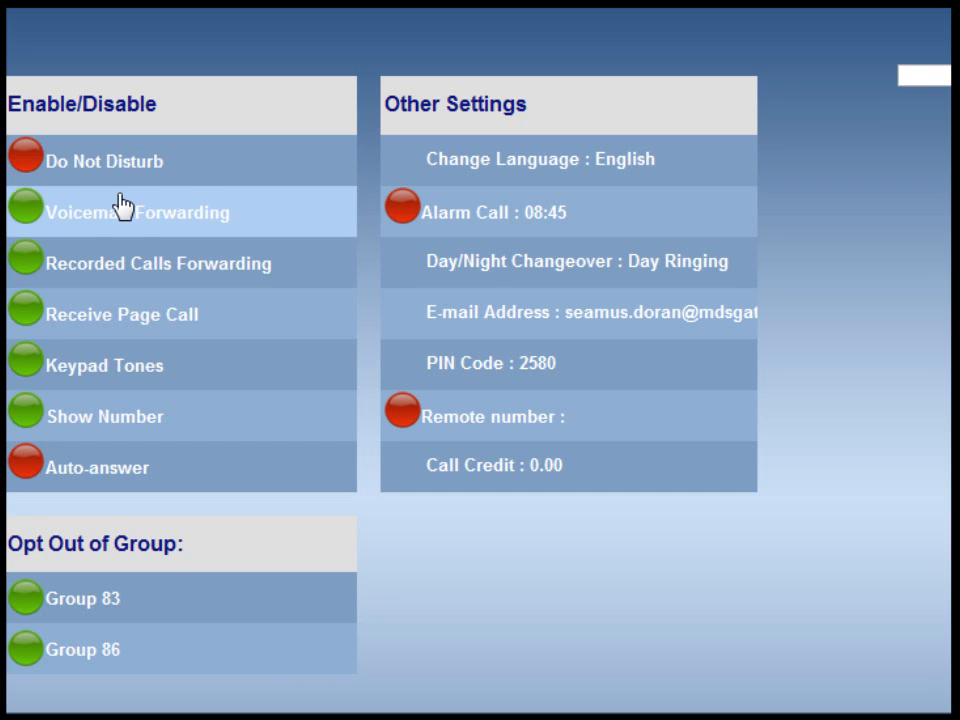
pyautogui.moveTo(30, 161)
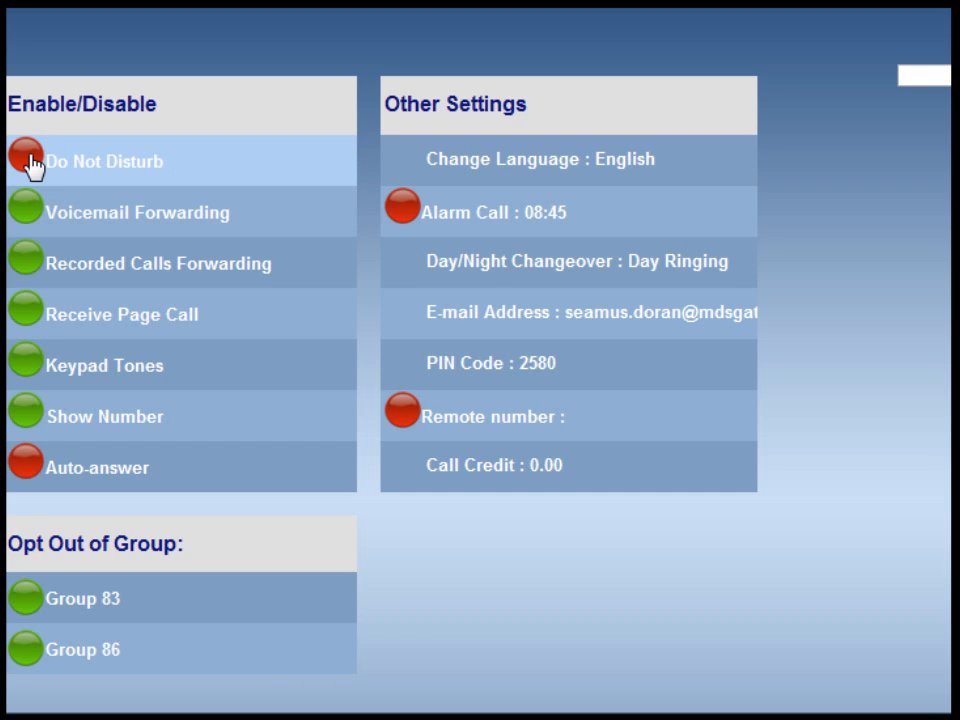
pyautogui.click(25, 161)
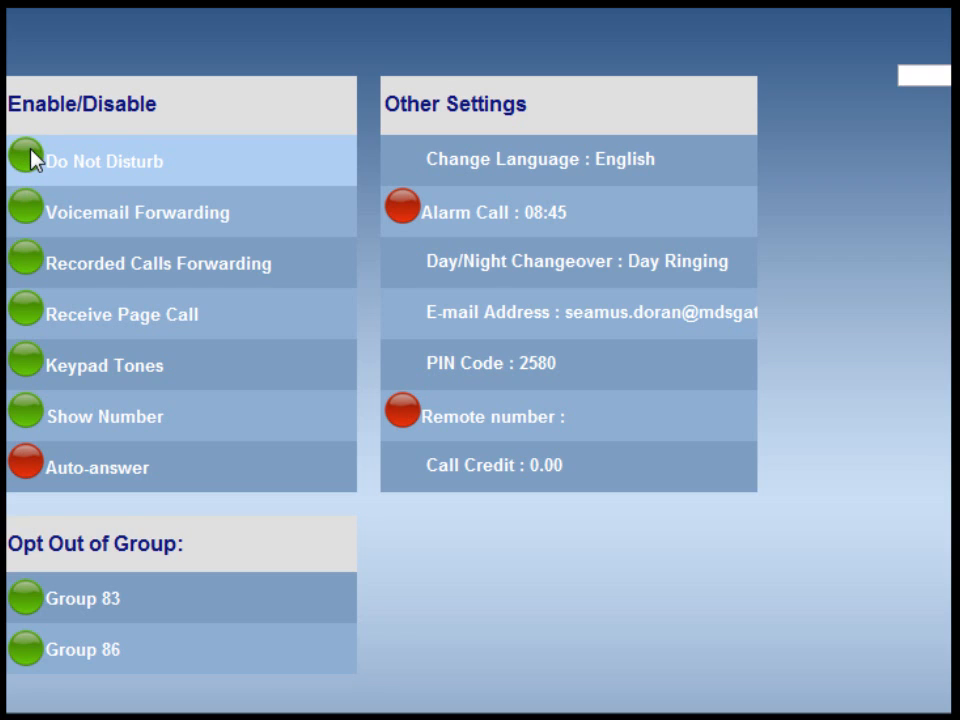
pyautogui.click(25, 161)
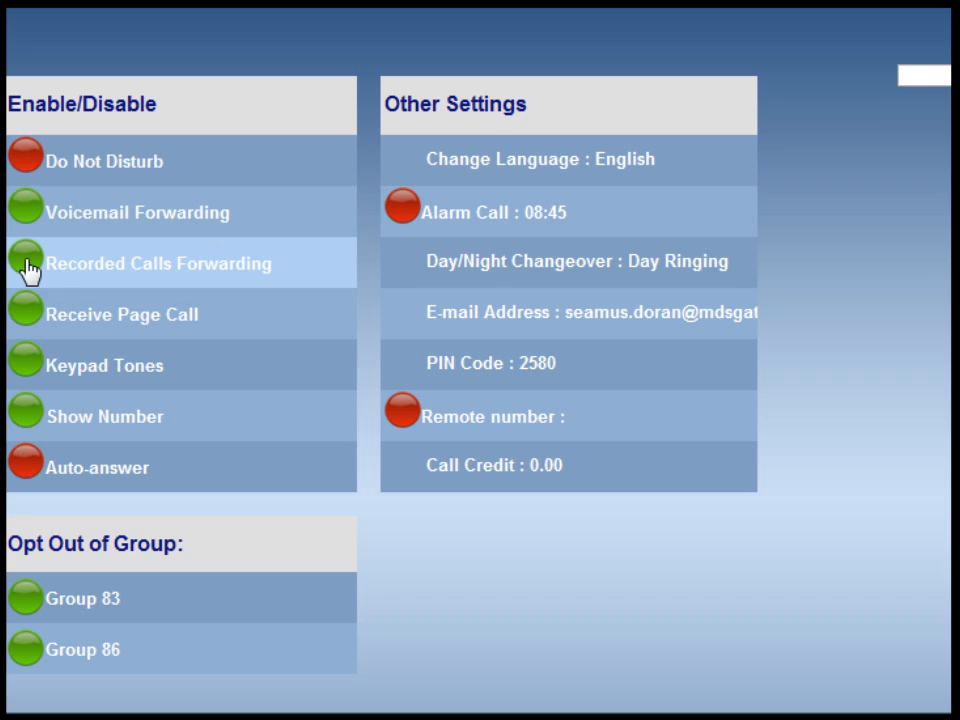
pyautogui.moveTo(28, 335)
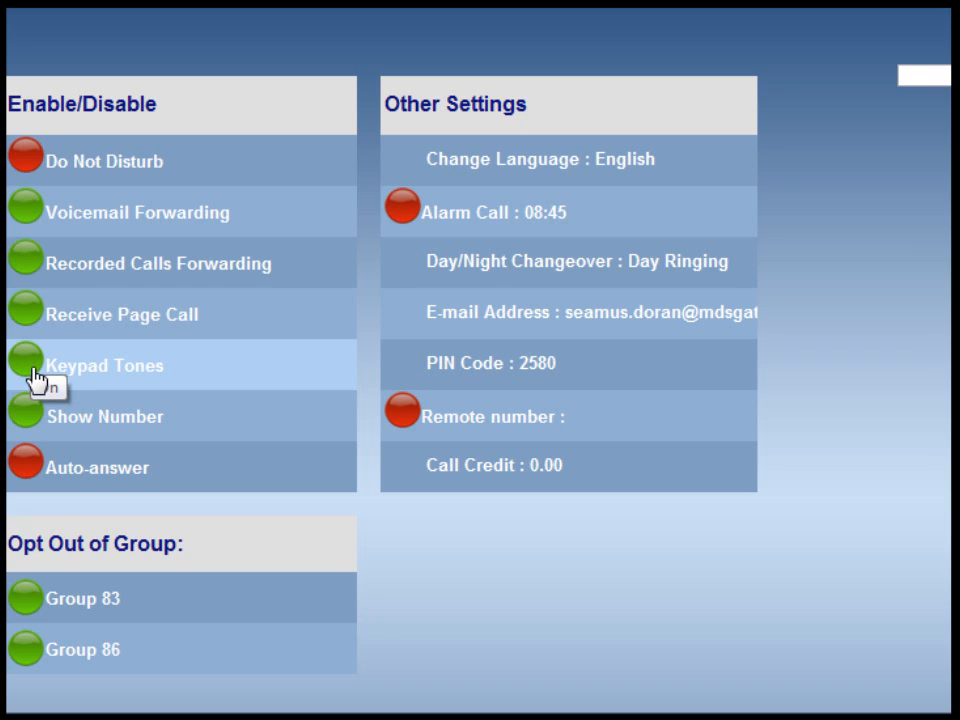
pyautogui.moveTo(28, 408)
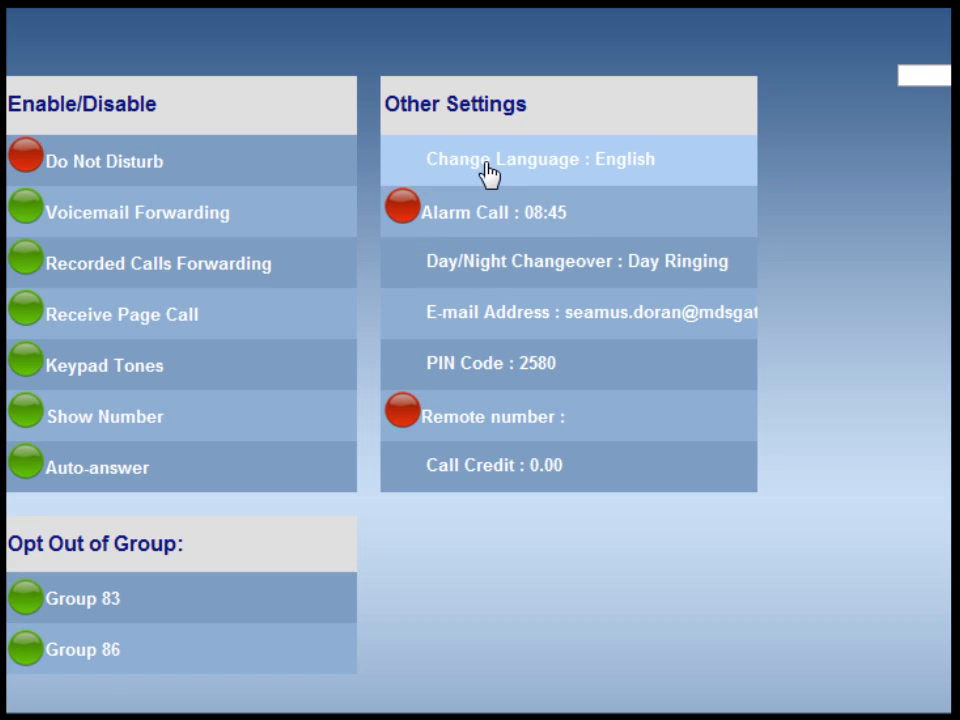
pyautogui.moveTo(500, 167)
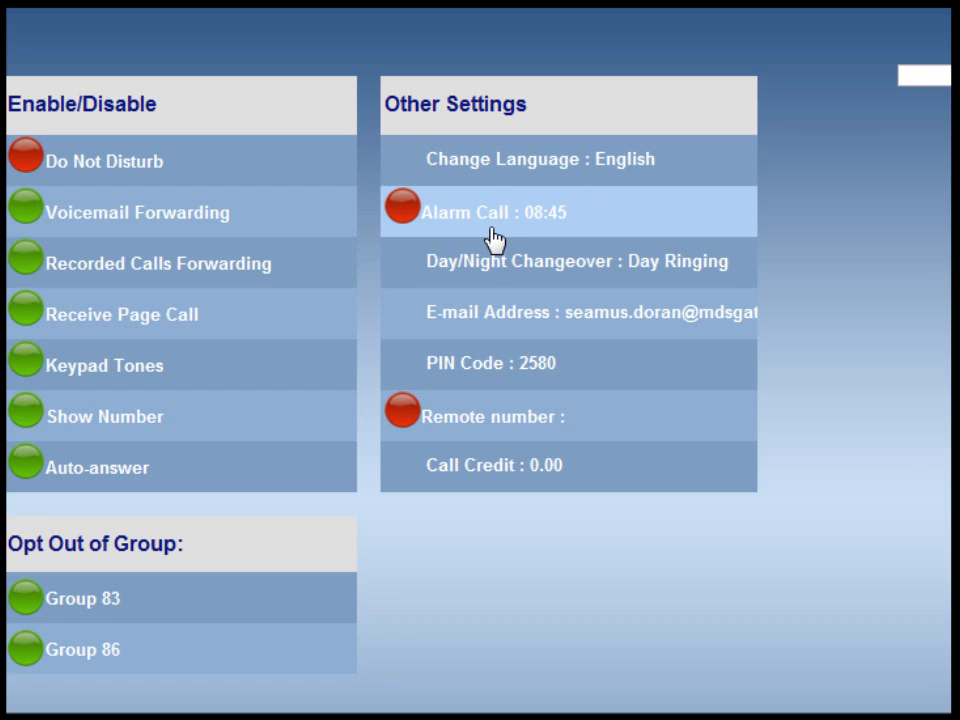
pyautogui.moveTo(486, 272)
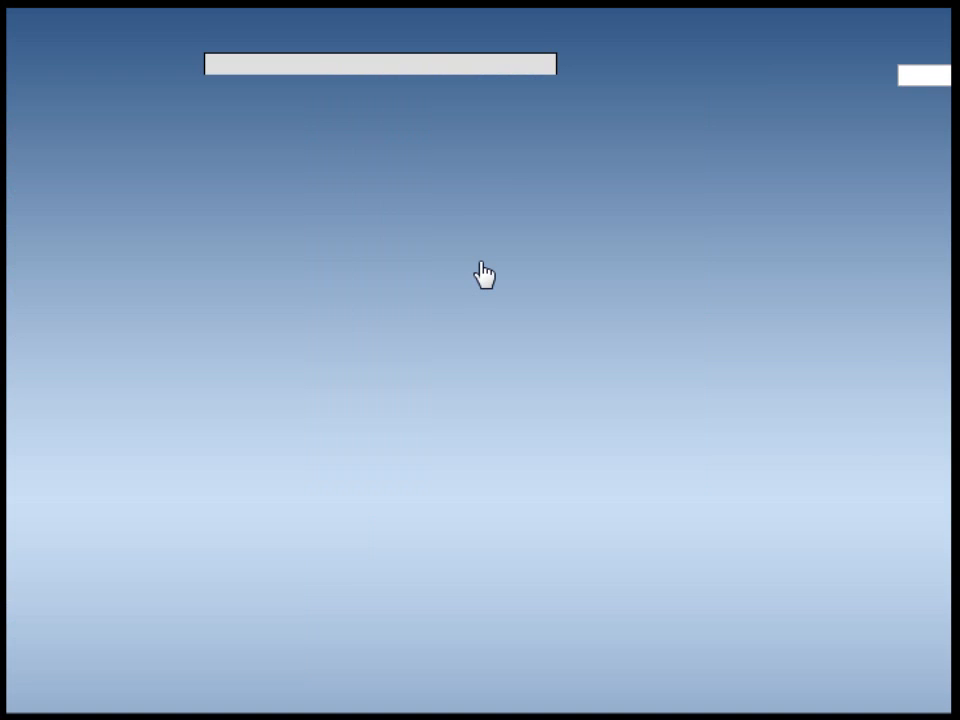
# - Toggle Day/Night Changeover from Day Ringing to Night Ringing
pyautogui.click(379, 63)
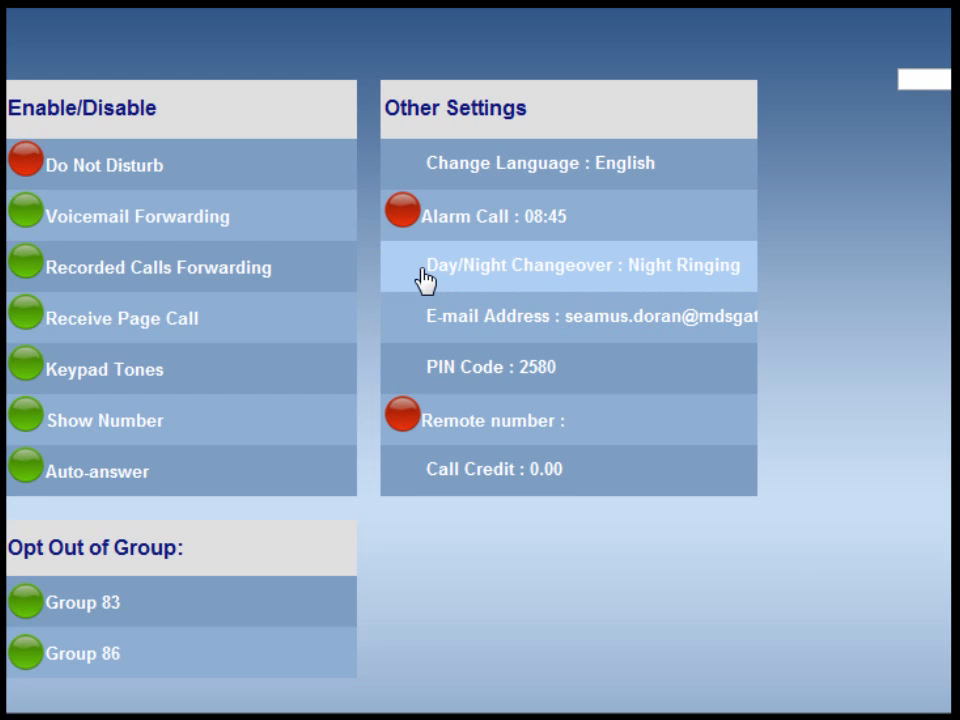
pyautogui.moveTo(420, 322)
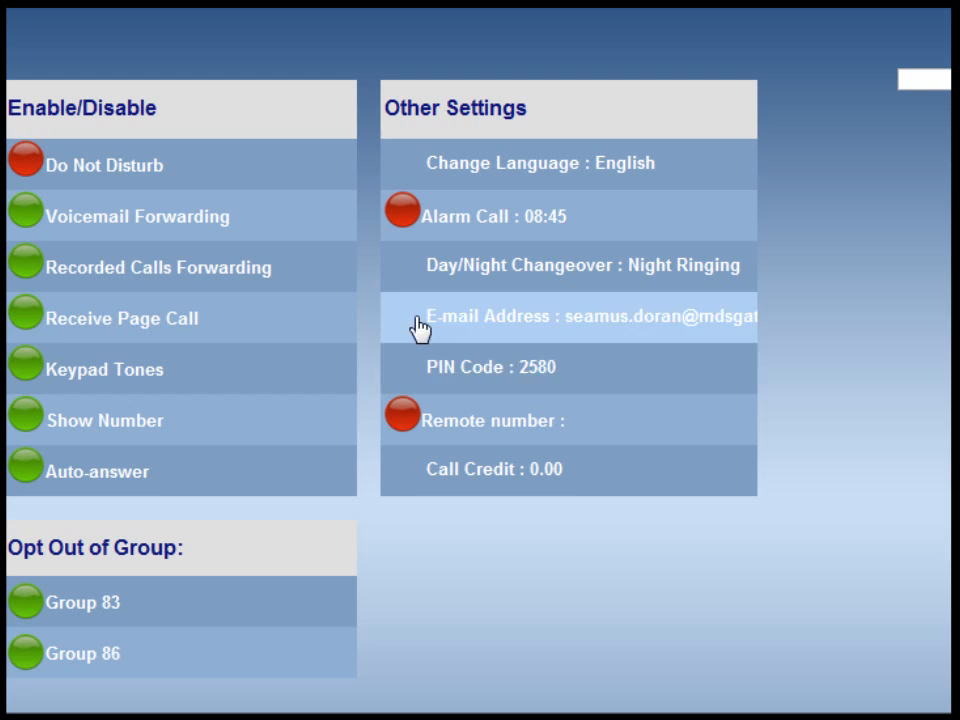
pyautogui.moveTo(425, 372)
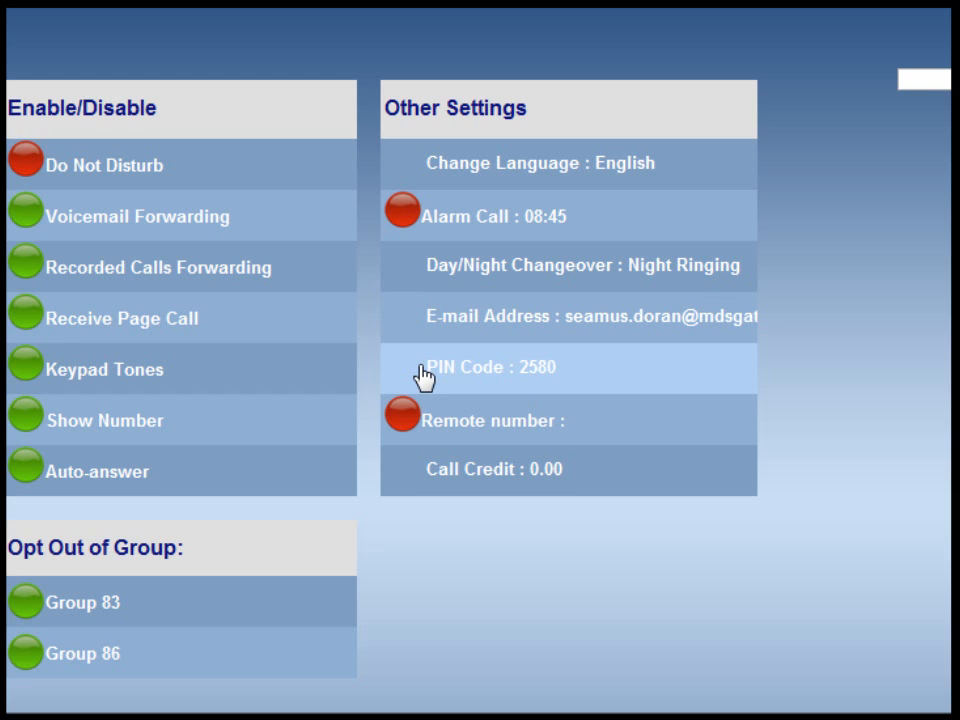
pyautogui.moveTo(428, 479)
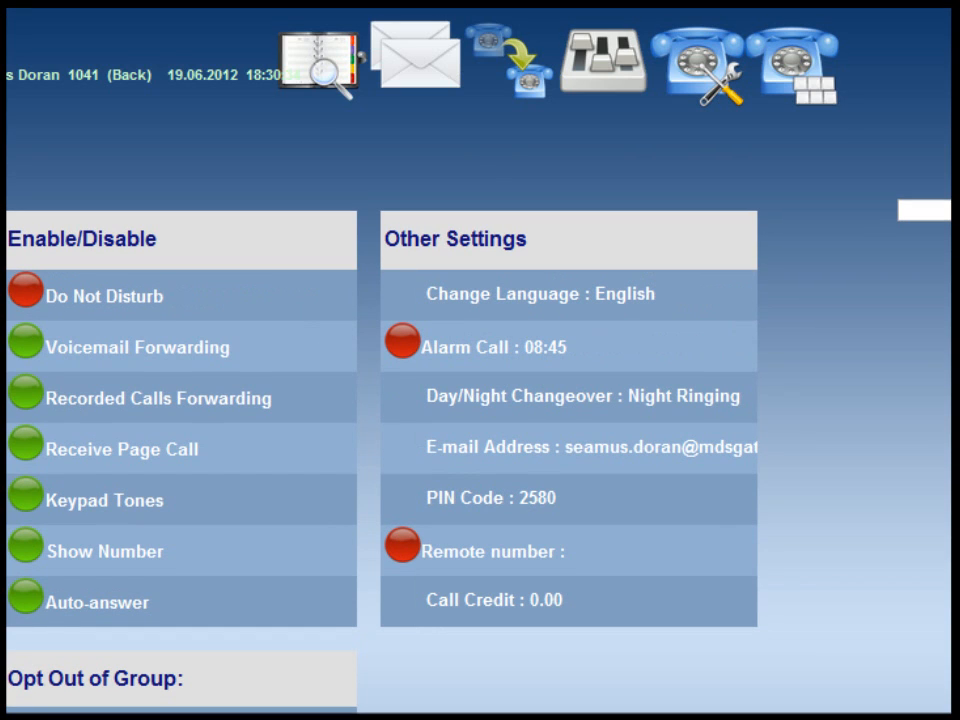
pyautogui.moveTo(795, 85)
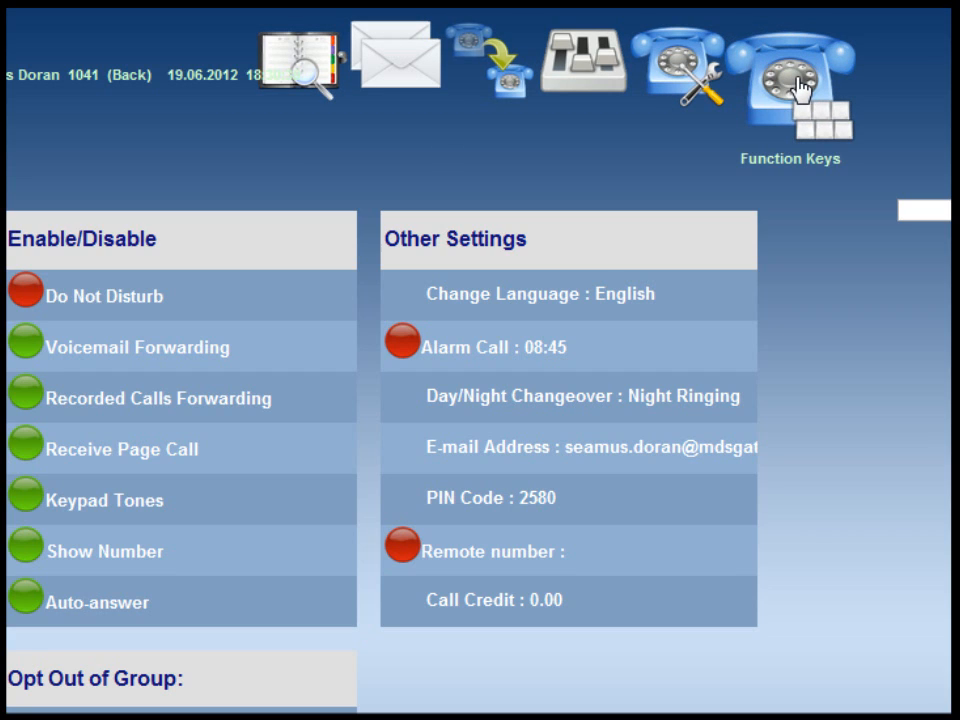
# - In the Function Keys layout, set the John Manning key's assignment type to Contact
pyautogui.click(790, 75)
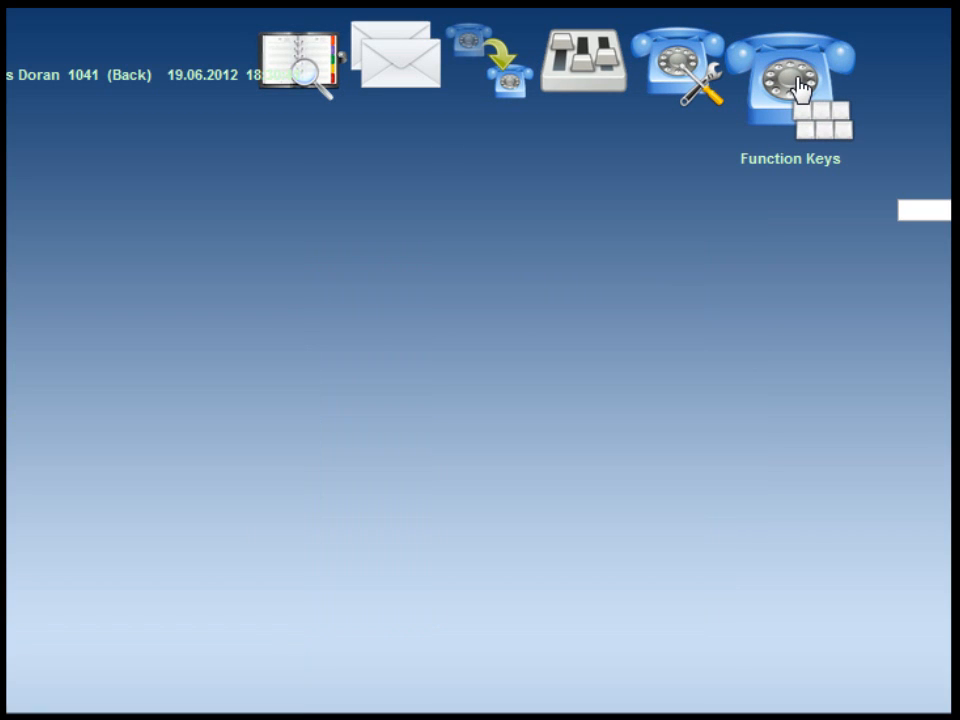
pyautogui.click(790, 85)
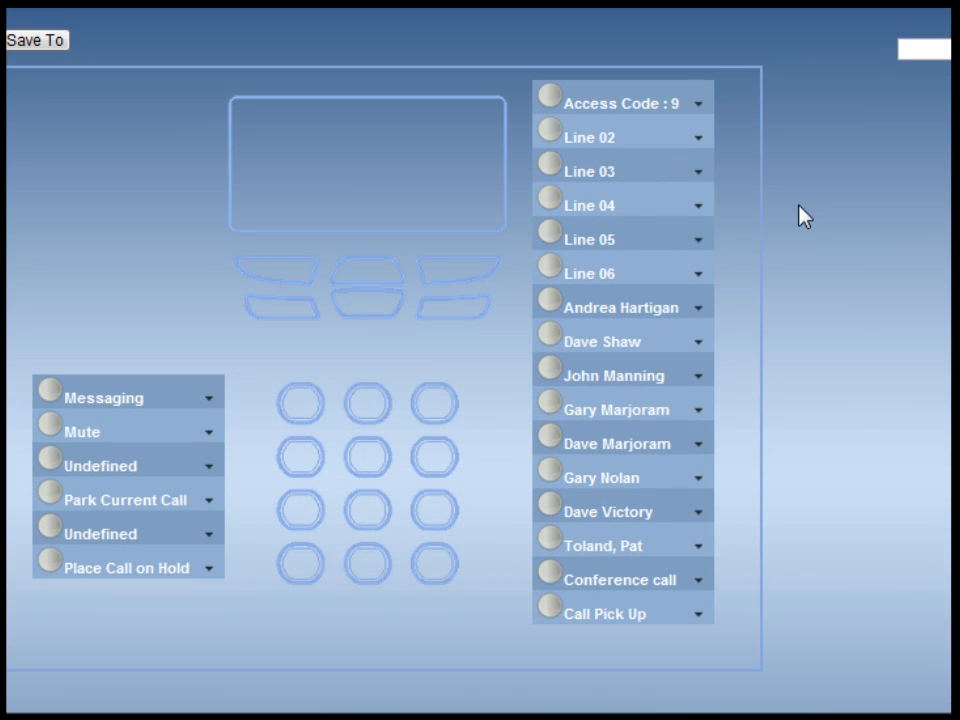
pyautogui.click(697, 103)
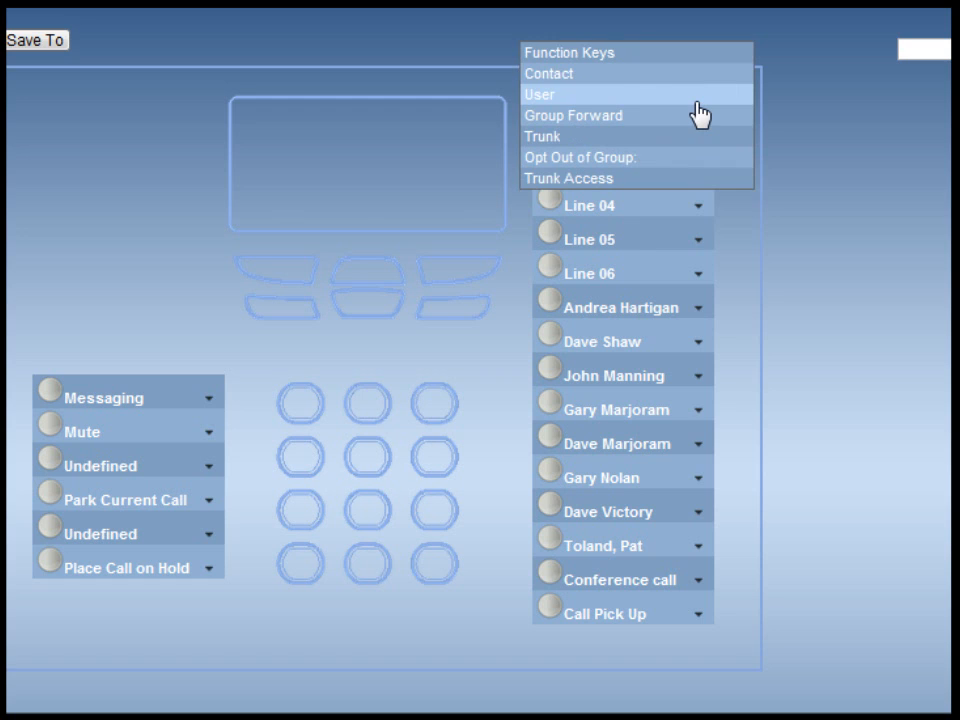
pyautogui.moveTo(670, 52)
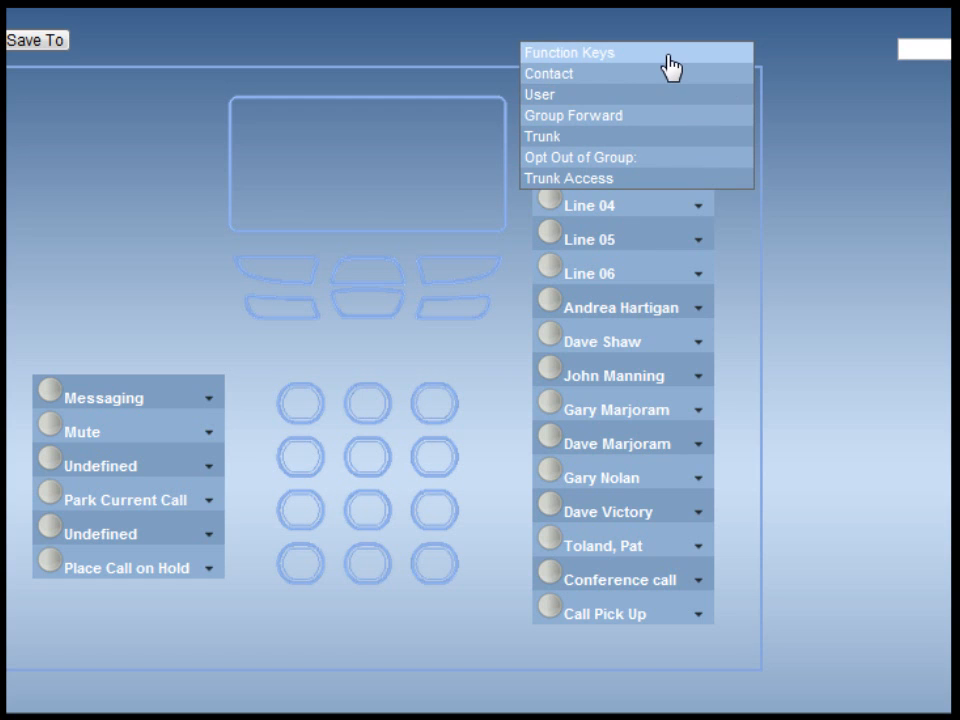
pyautogui.moveTo(655, 73)
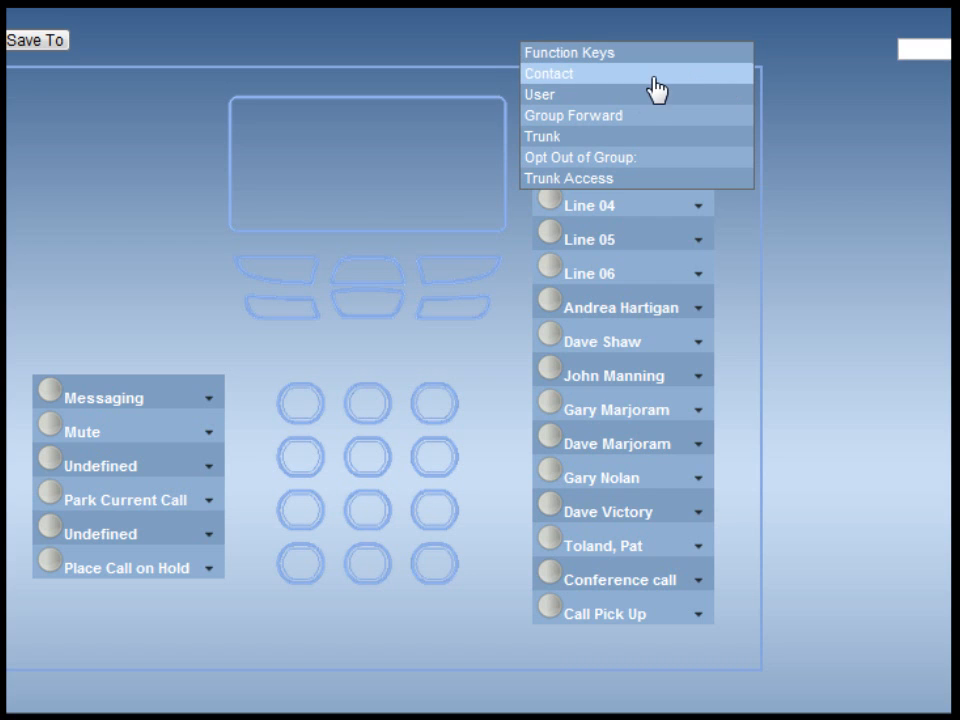
pyautogui.moveTo(645, 94)
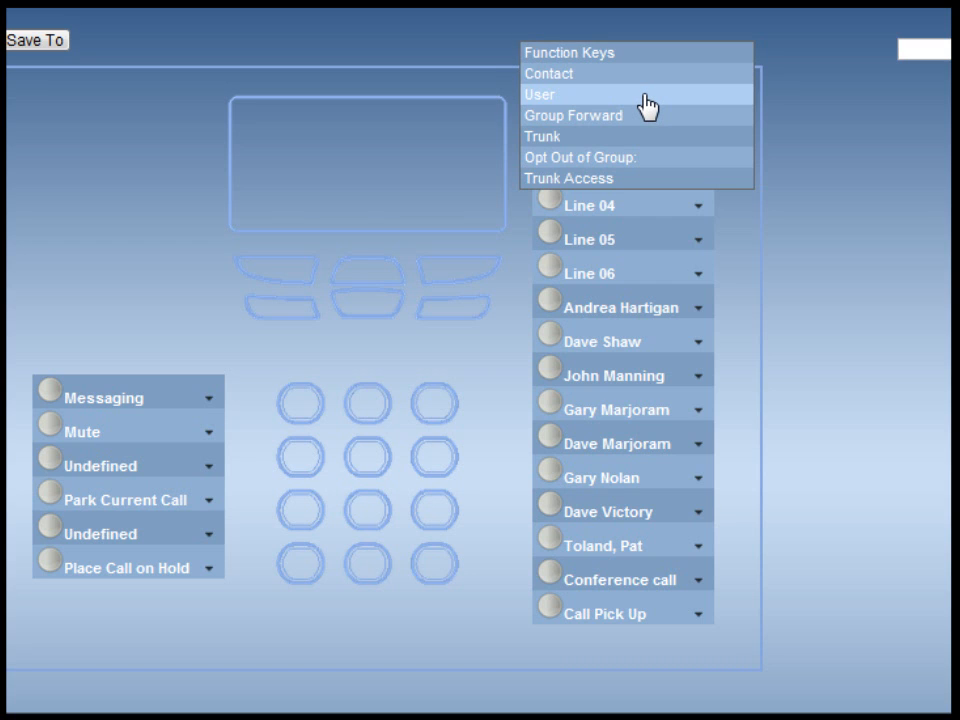
pyautogui.click(540, 94)
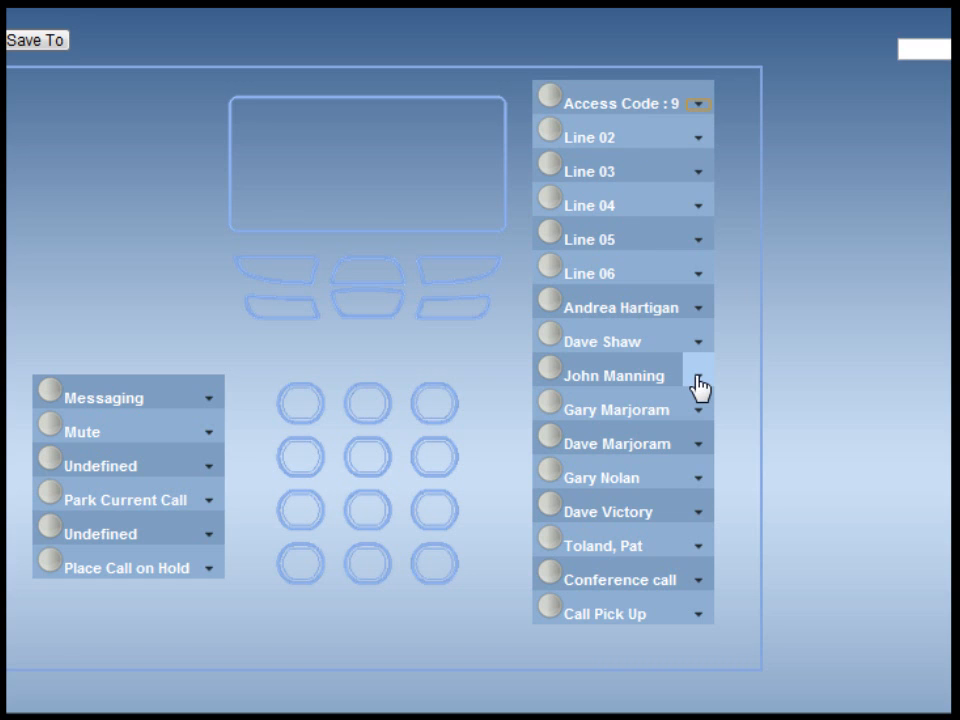
pyautogui.click(699, 375)
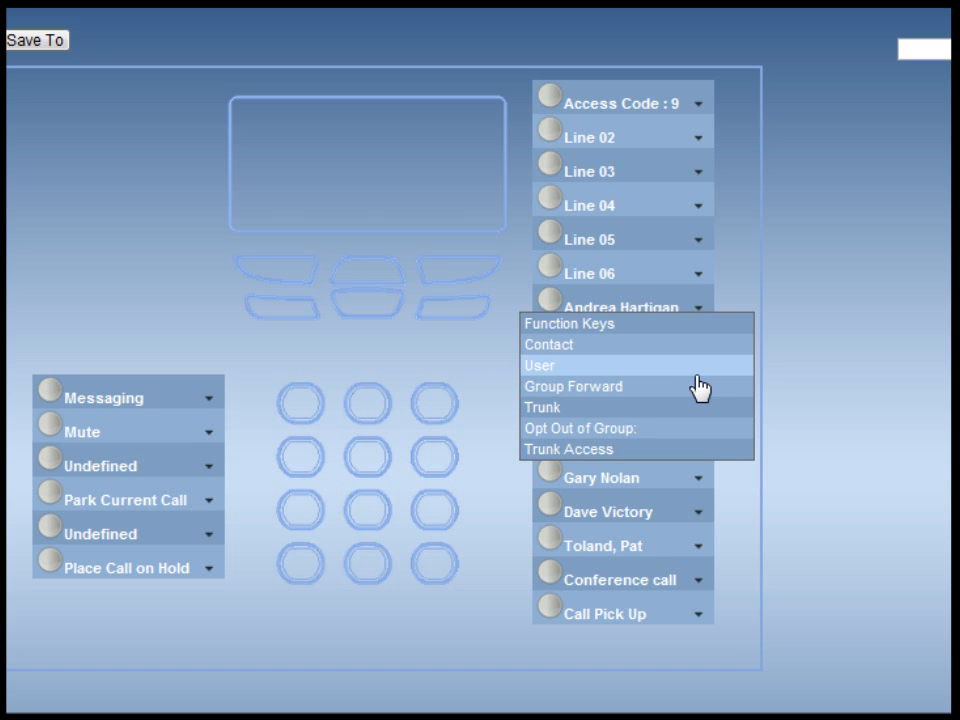
pyautogui.click(540, 365)
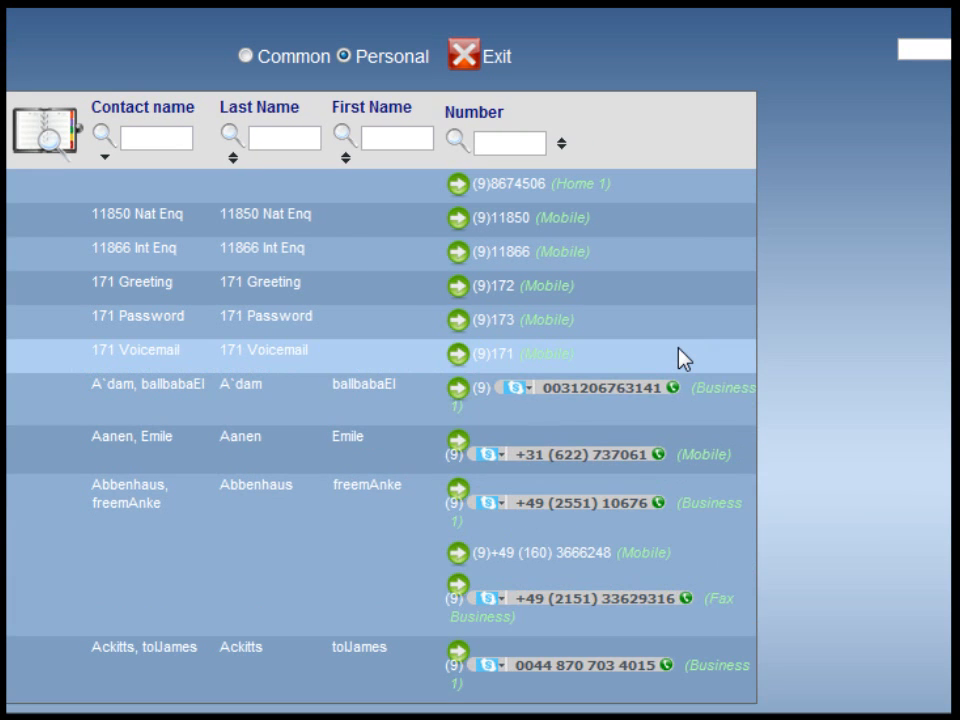
pyautogui.click(155, 137)
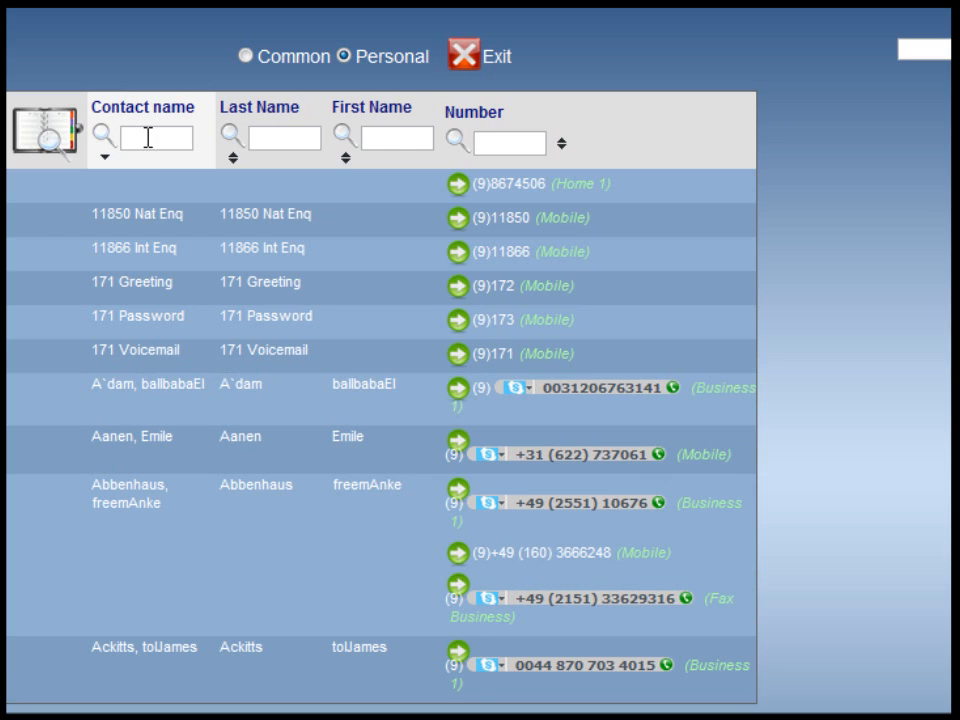
pyautogui.write('A')
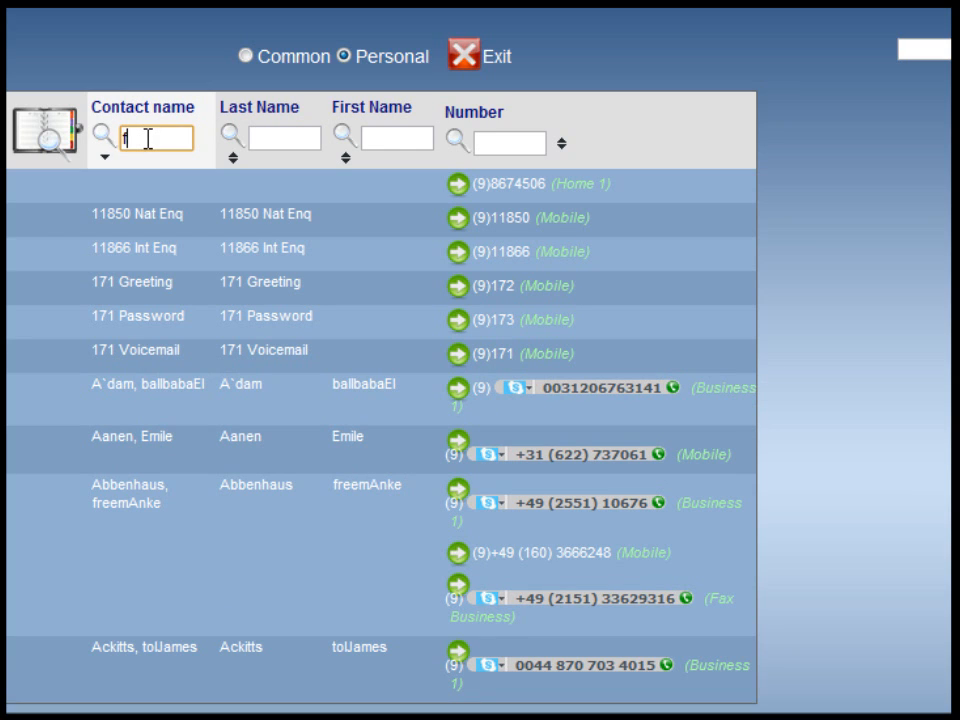
pyautogui.write('free')
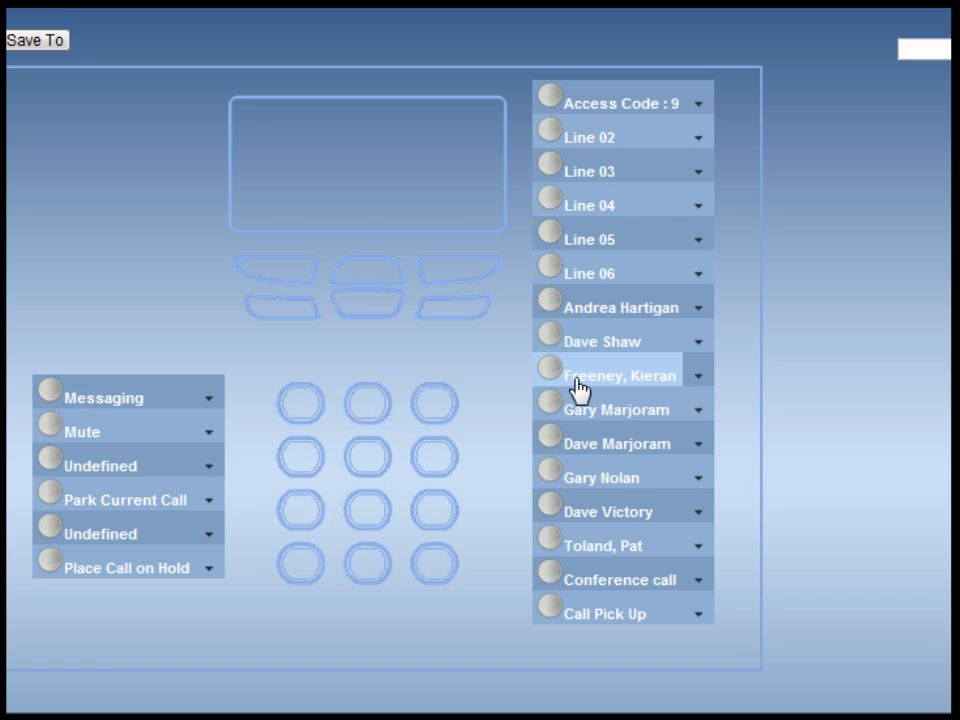
pyautogui.moveTo(262, 643)
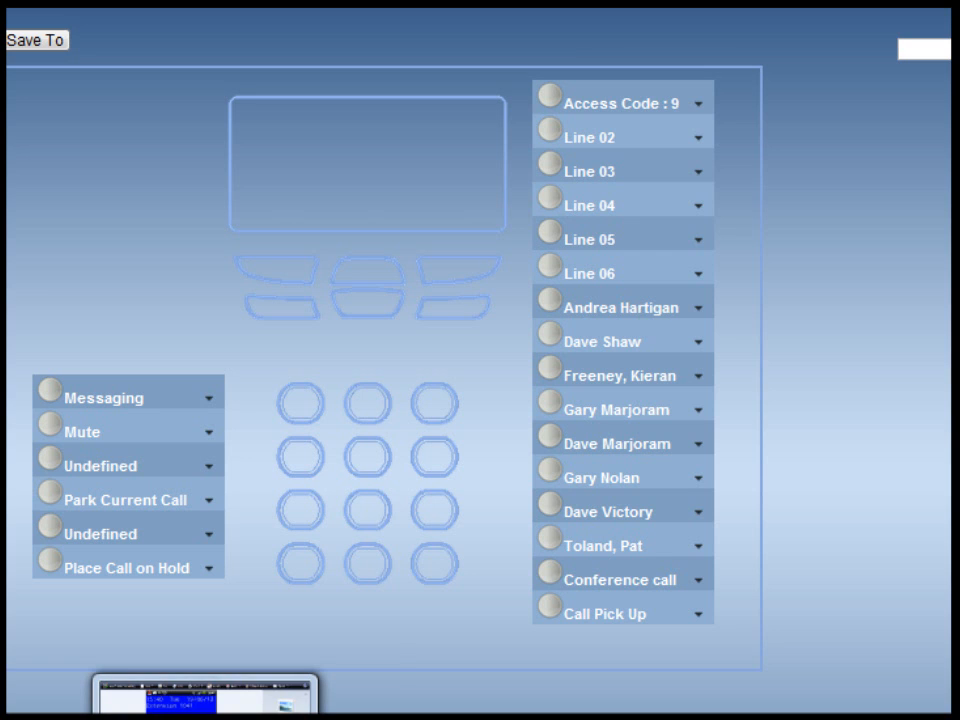
pyautogui.moveTo(205, 695)
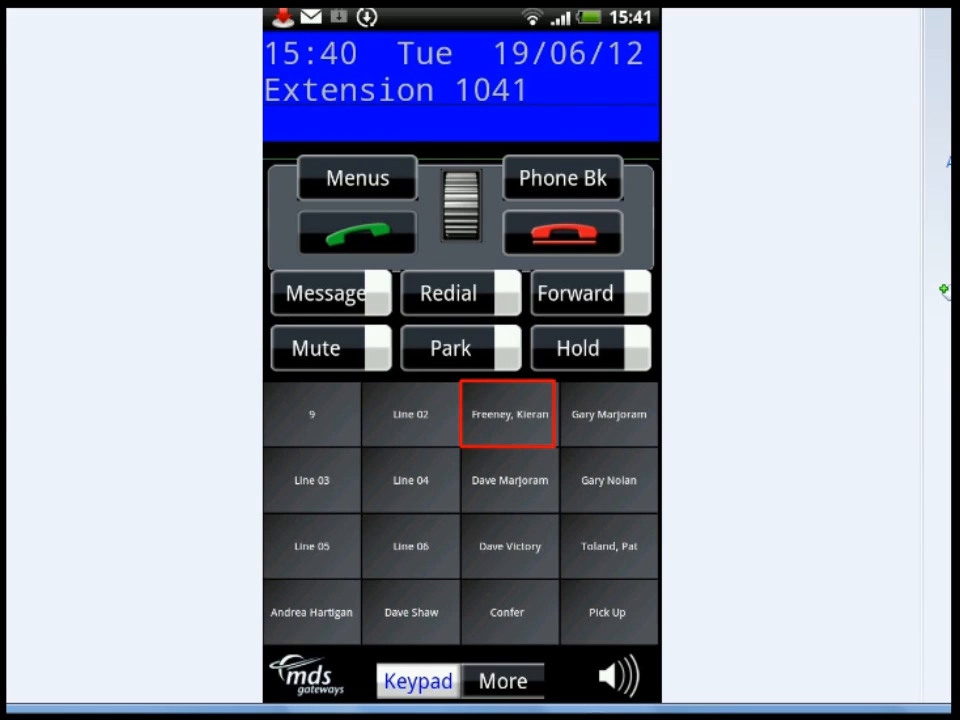
pyautogui.moveTo(518, 413)
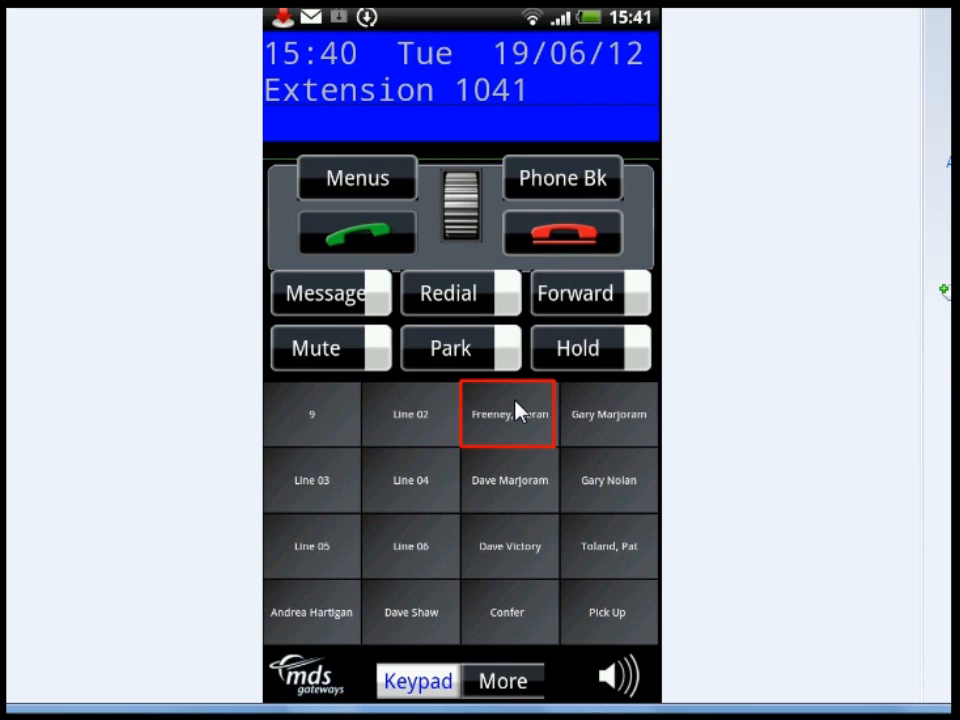
pyautogui.moveTo(510, 440)
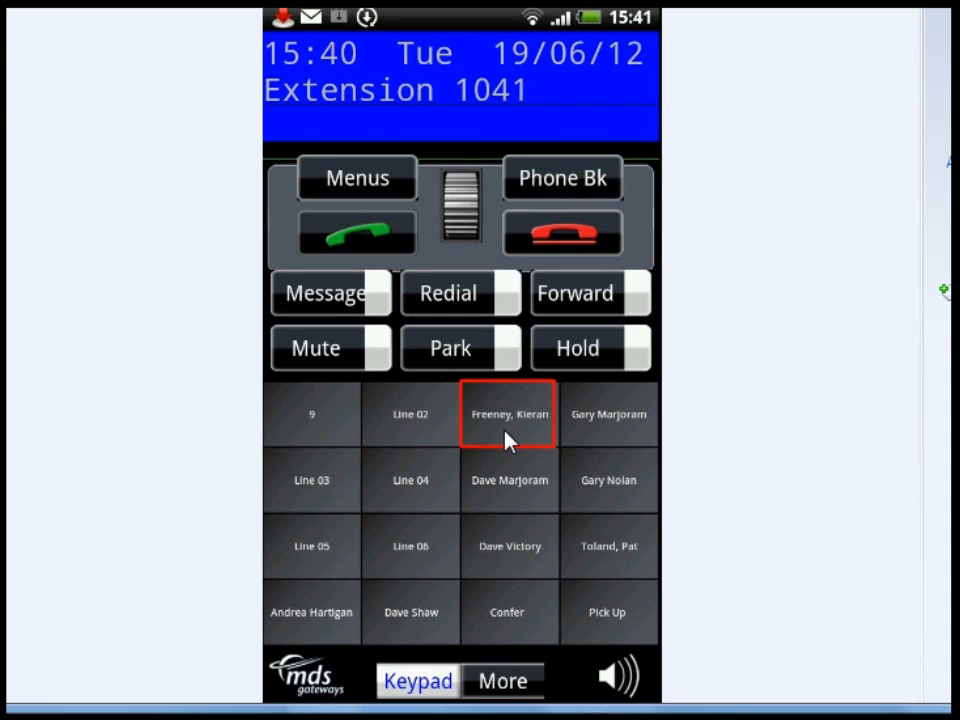